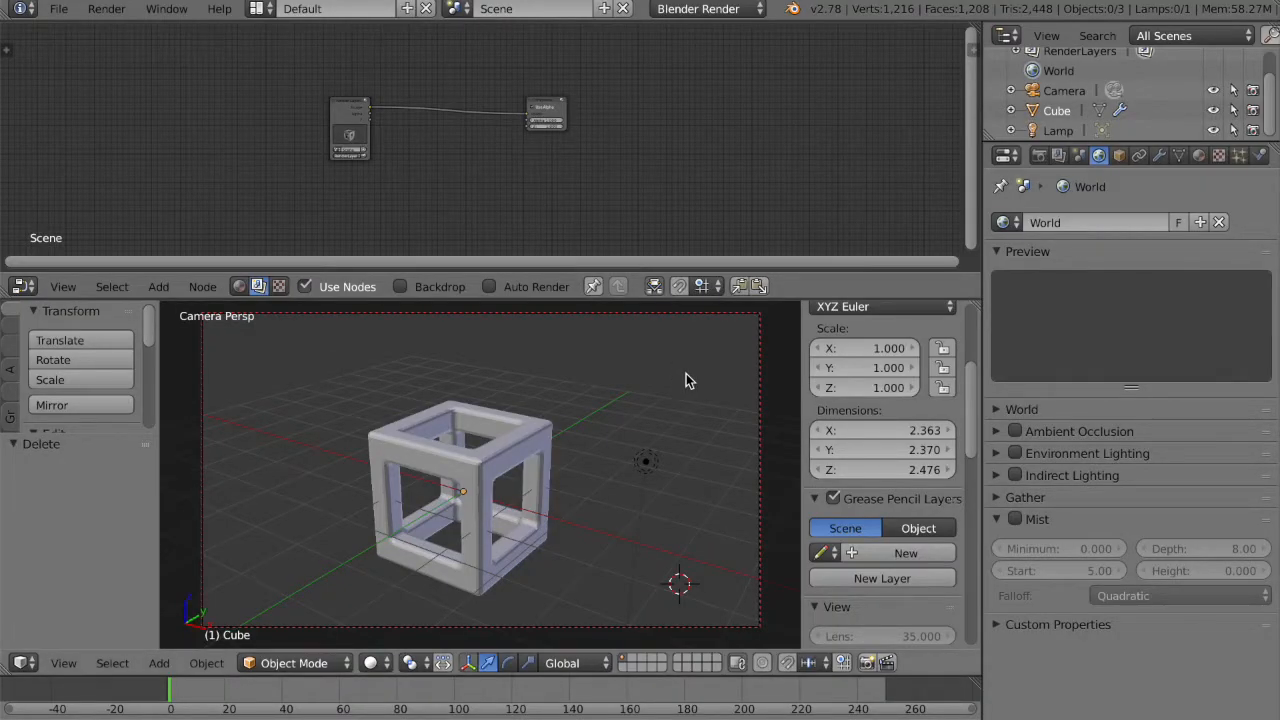
pyautogui.moveTo(470, 398)
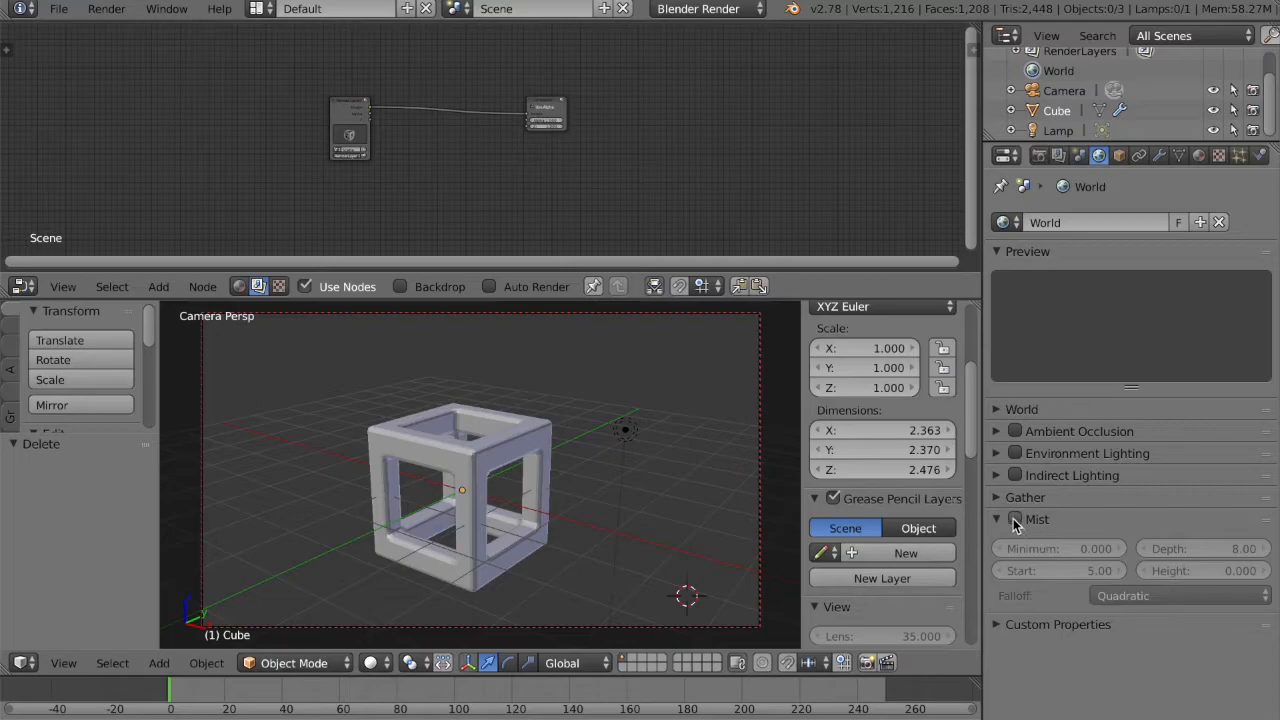
pyautogui.moveTo(1016, 520)
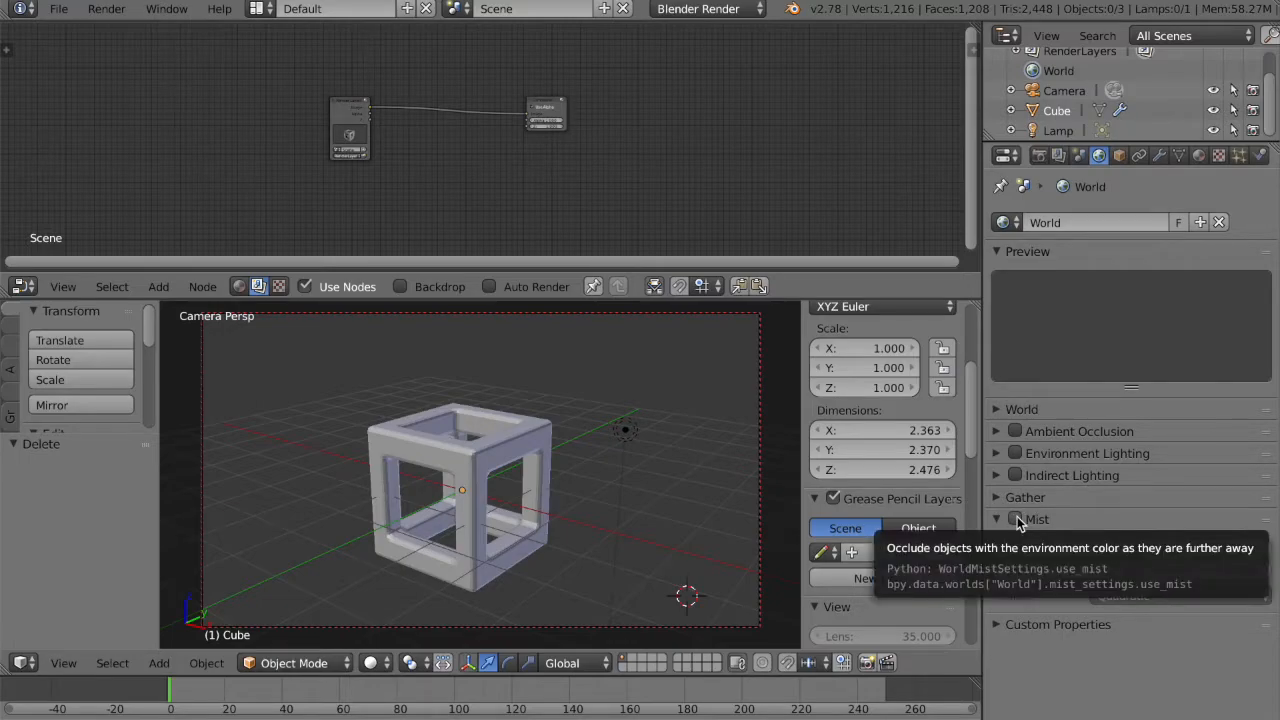
# Switch the viewport to Rendered shading and enable world Mist, toggling it off and back on to compare
pyautogui.click(1012, 520)
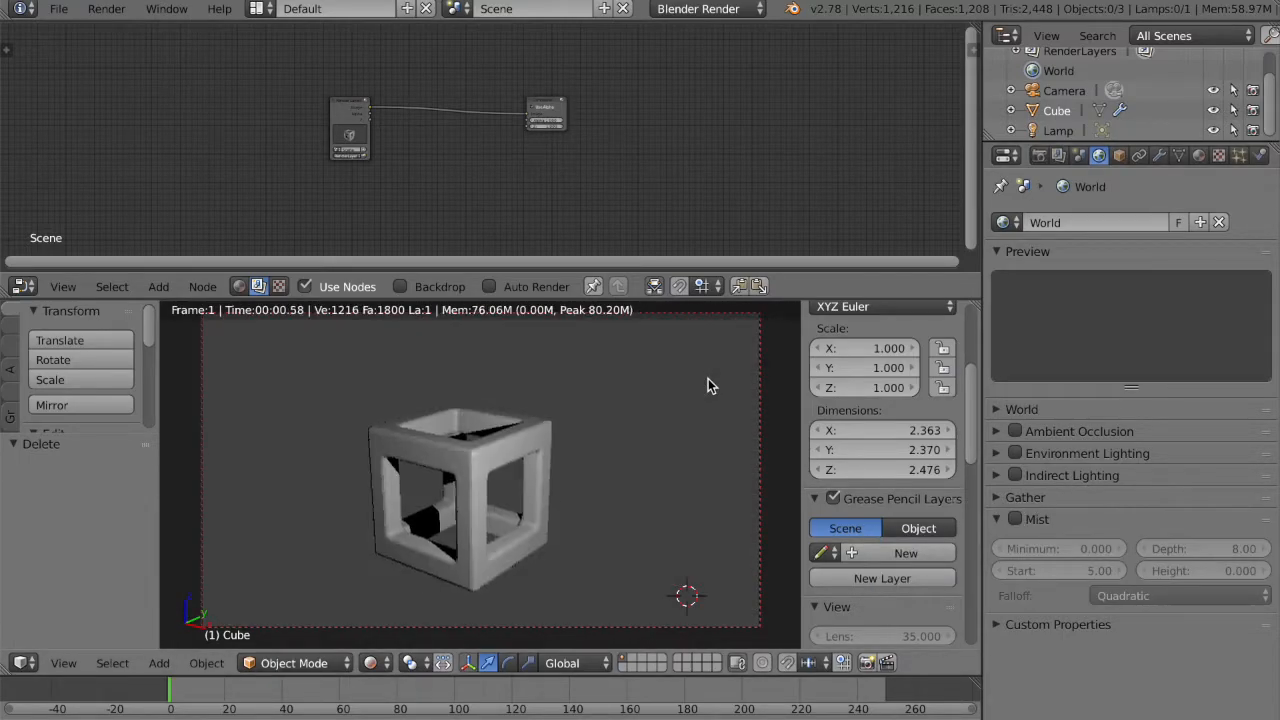
pyautogui.moveTo(1016, 520)
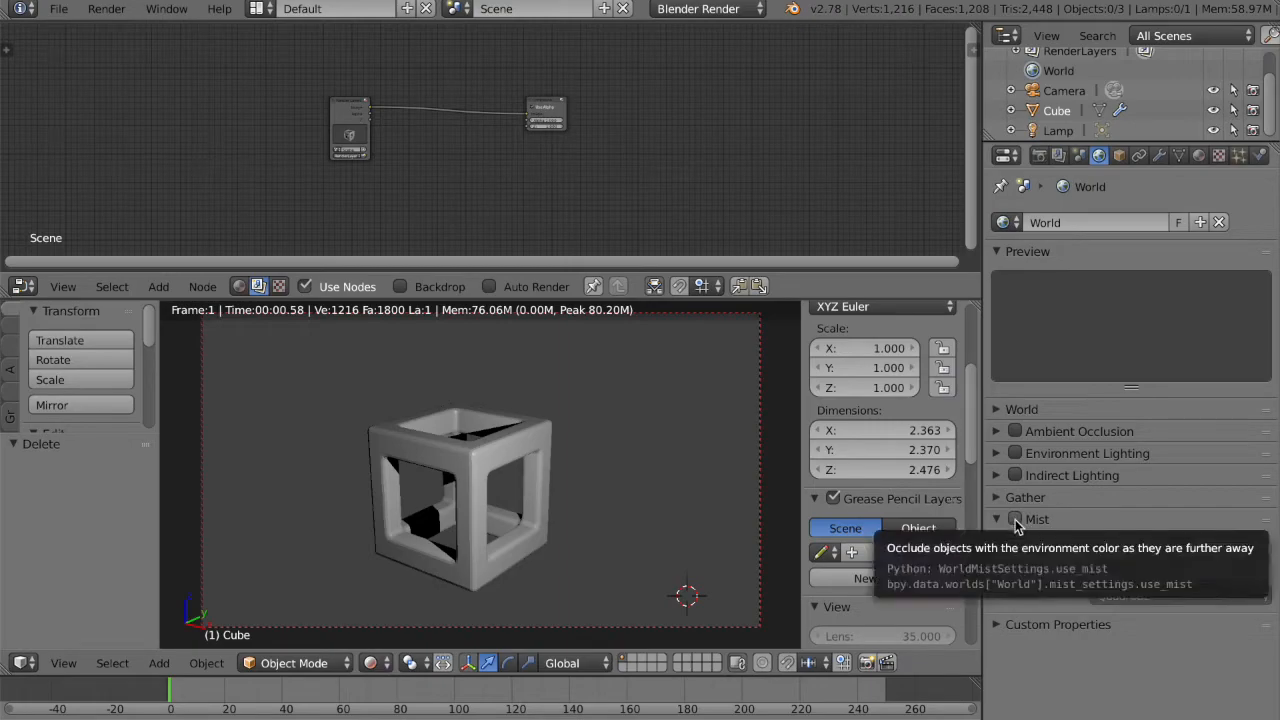
pyautogui.click(1016, 518)
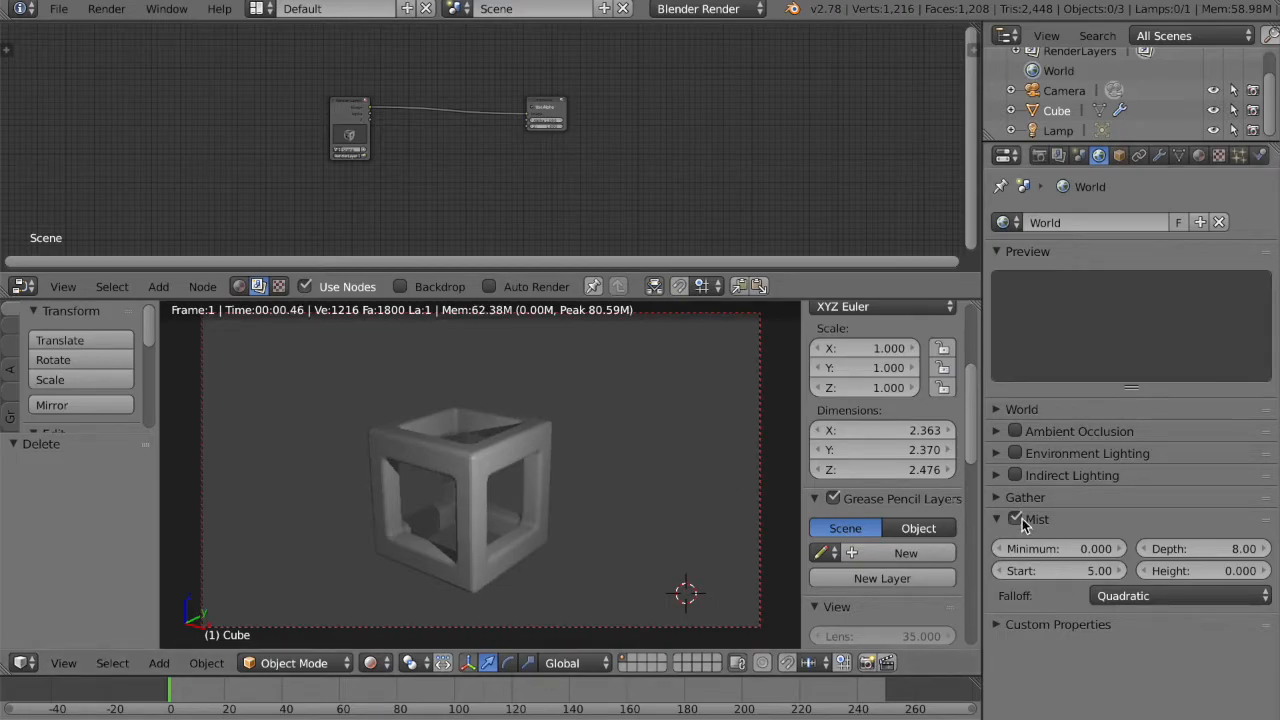
pyautogui.click(1016, 520)
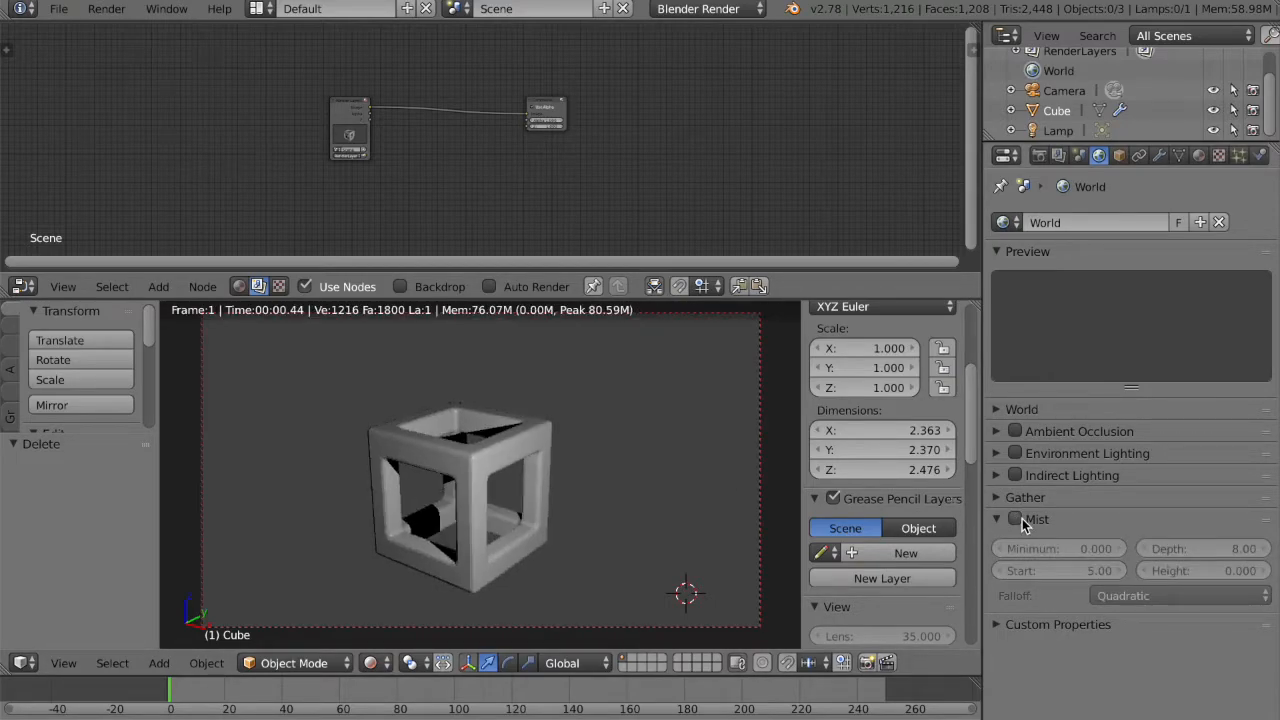
pyautogui.click(1014, 520)
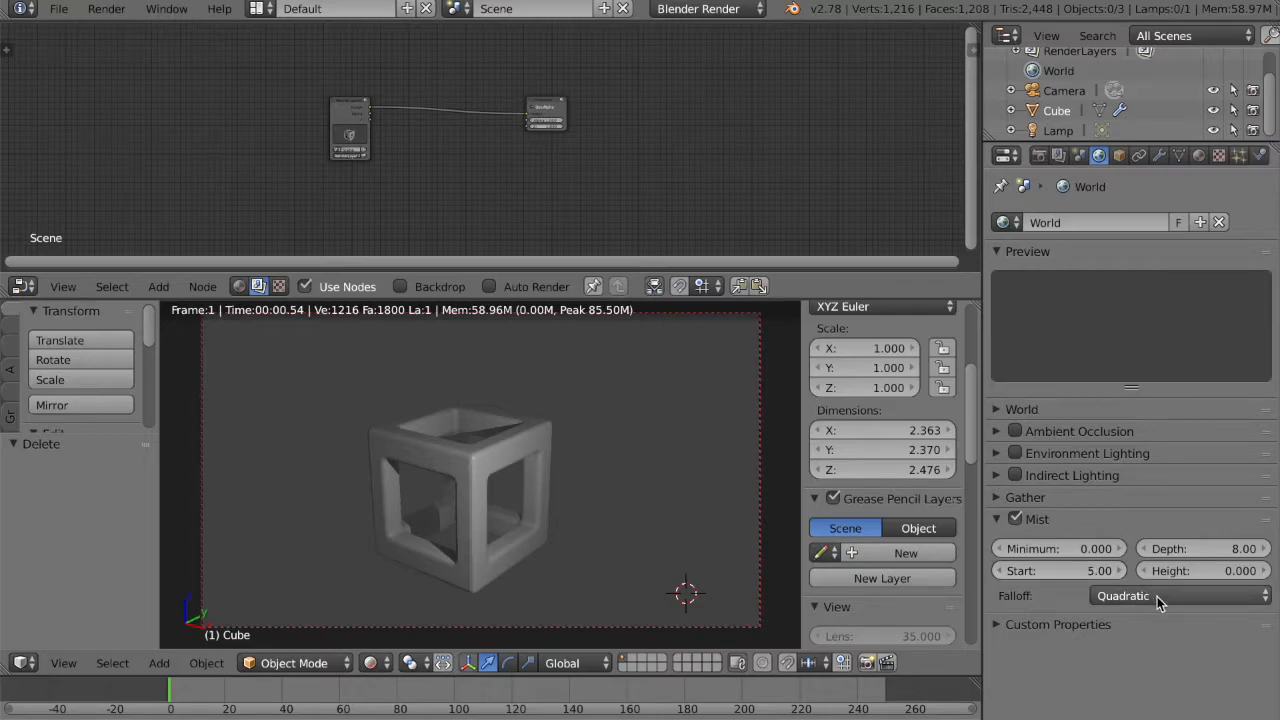
pyautogui.moveTo(1148, 600)
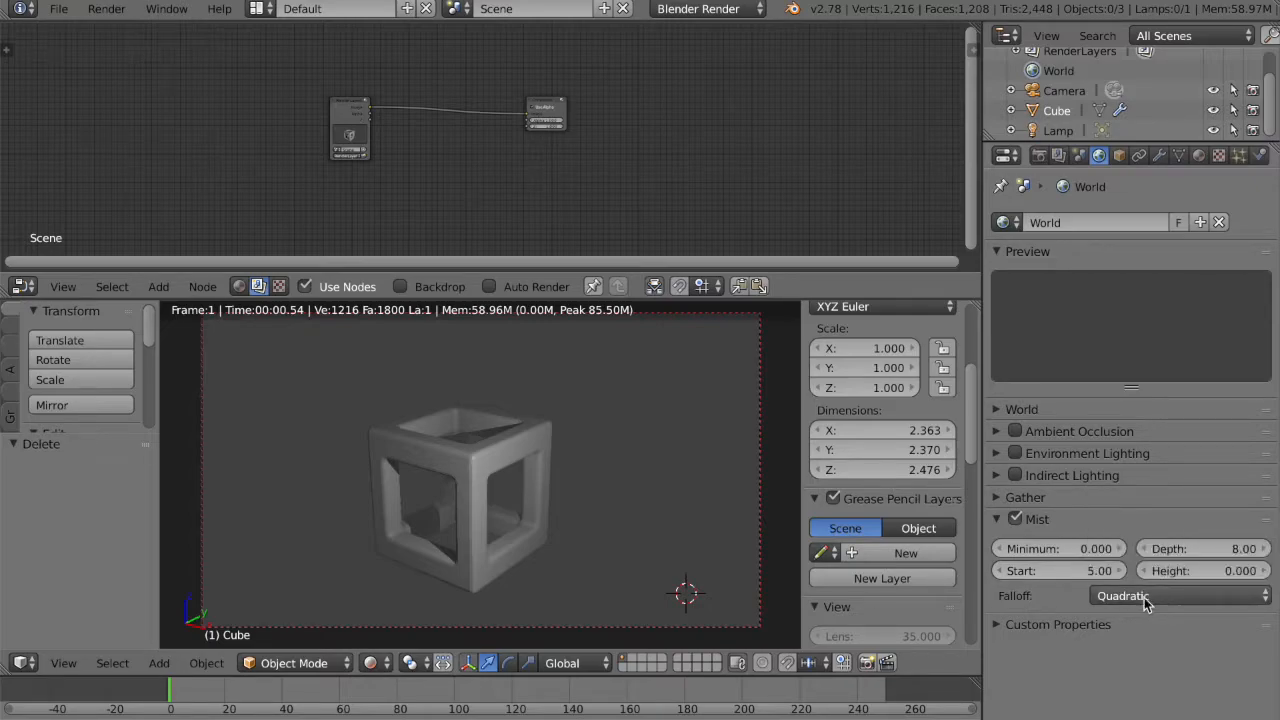
# Set the mist Start to 1.00 and Depth to 15.00 so the cube fades only partly
pyautogui.click(1056, 624)
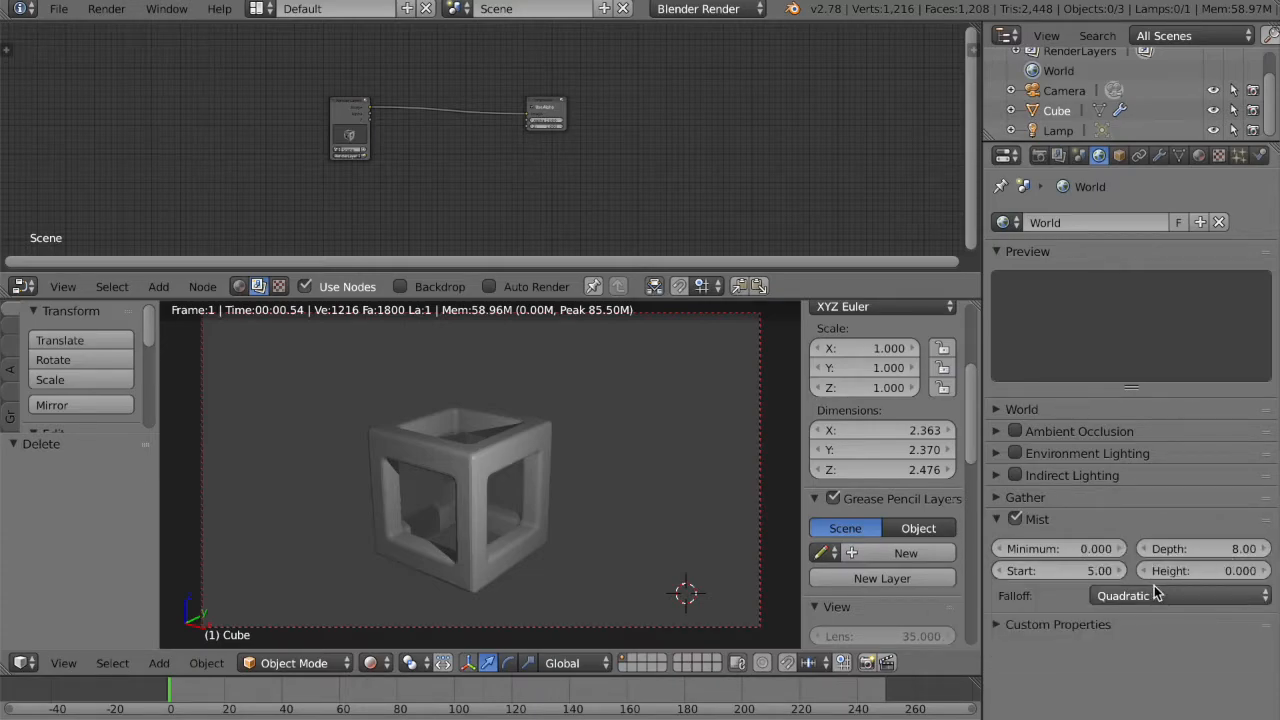
pyautogui.click(1060, 570)
pyautogui.write('1')
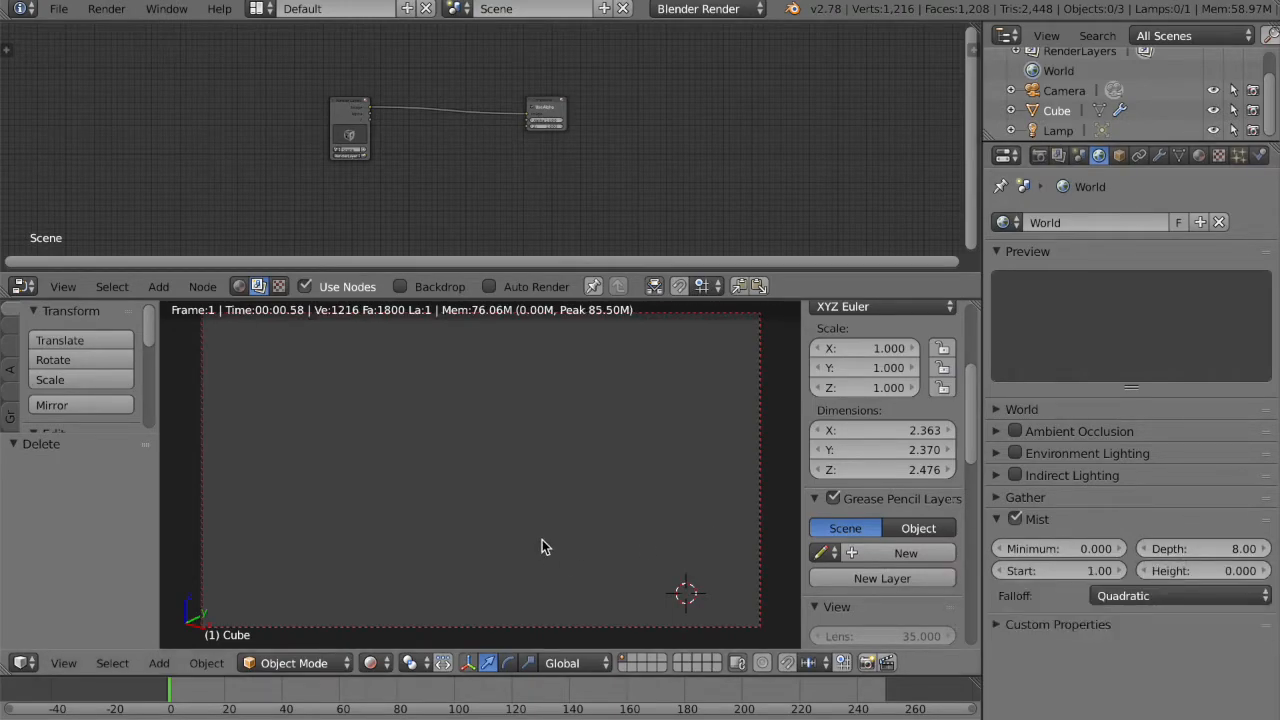
pyautogui.moveTo(700, 356)
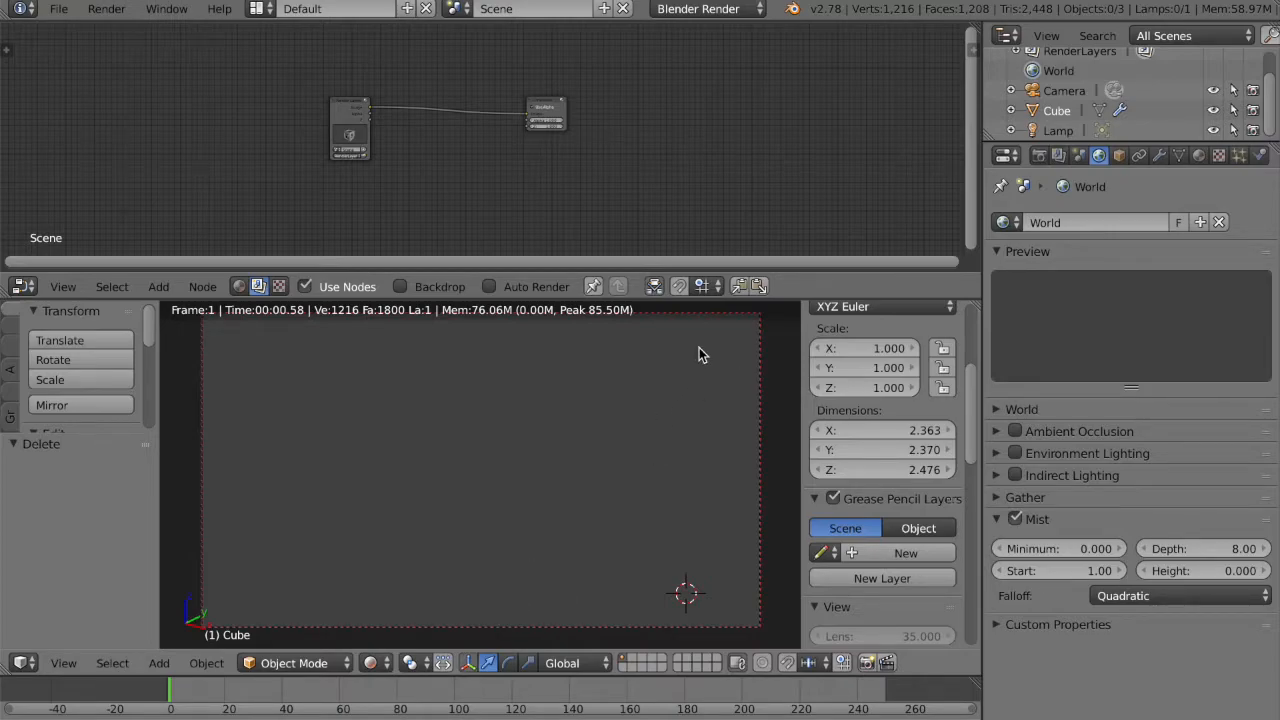
pyautogui.click(1200, 548)
pyautogui.write('15')
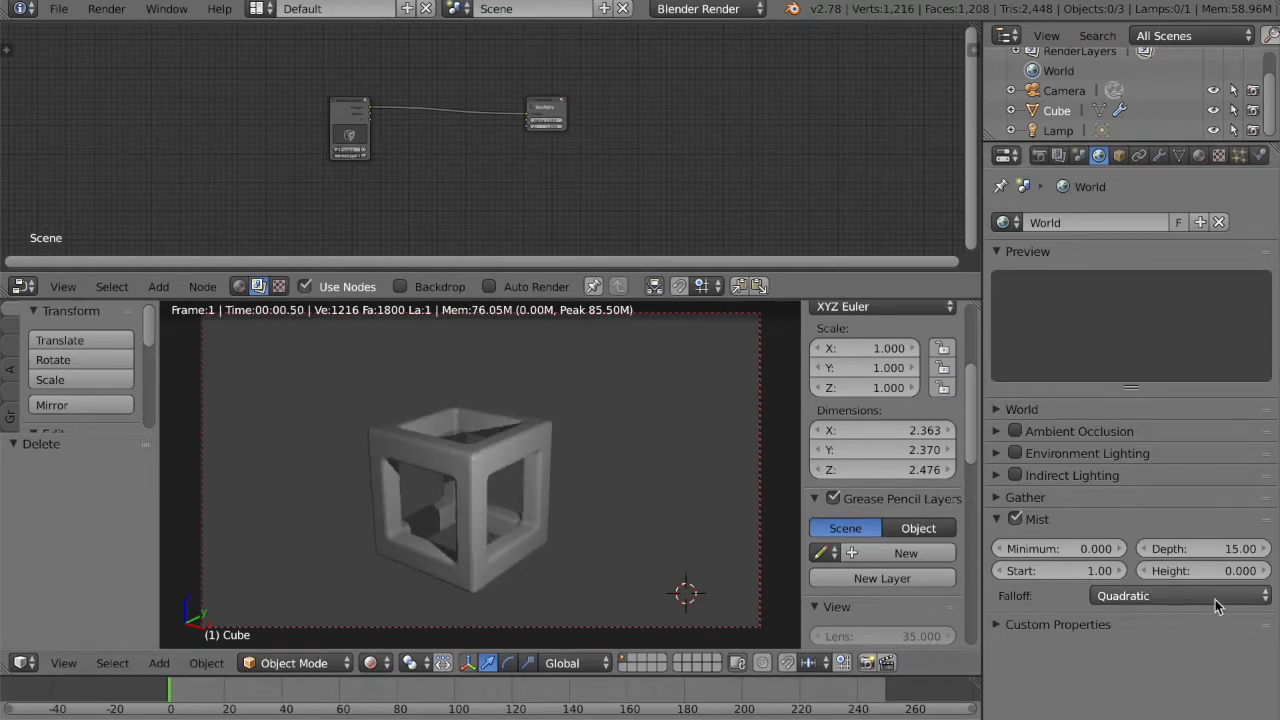
pyautogui.click(1204, 548)
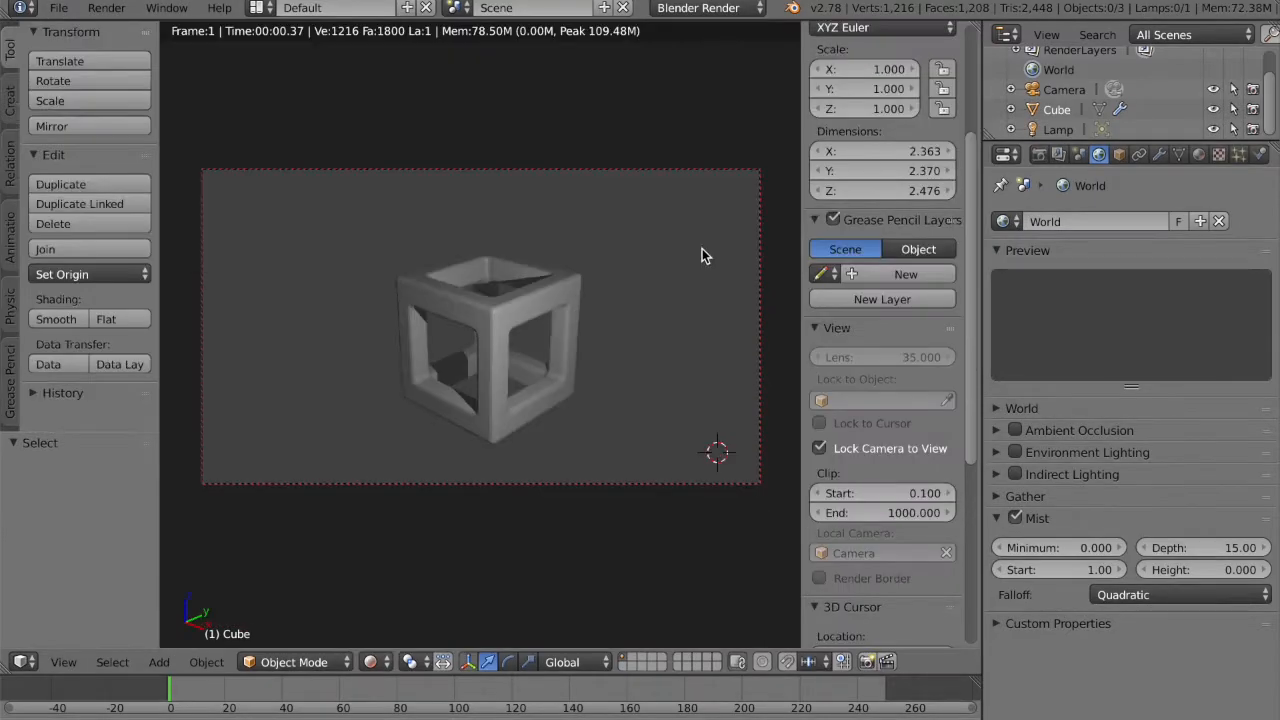
pyautogui.moveTo(696, 268)
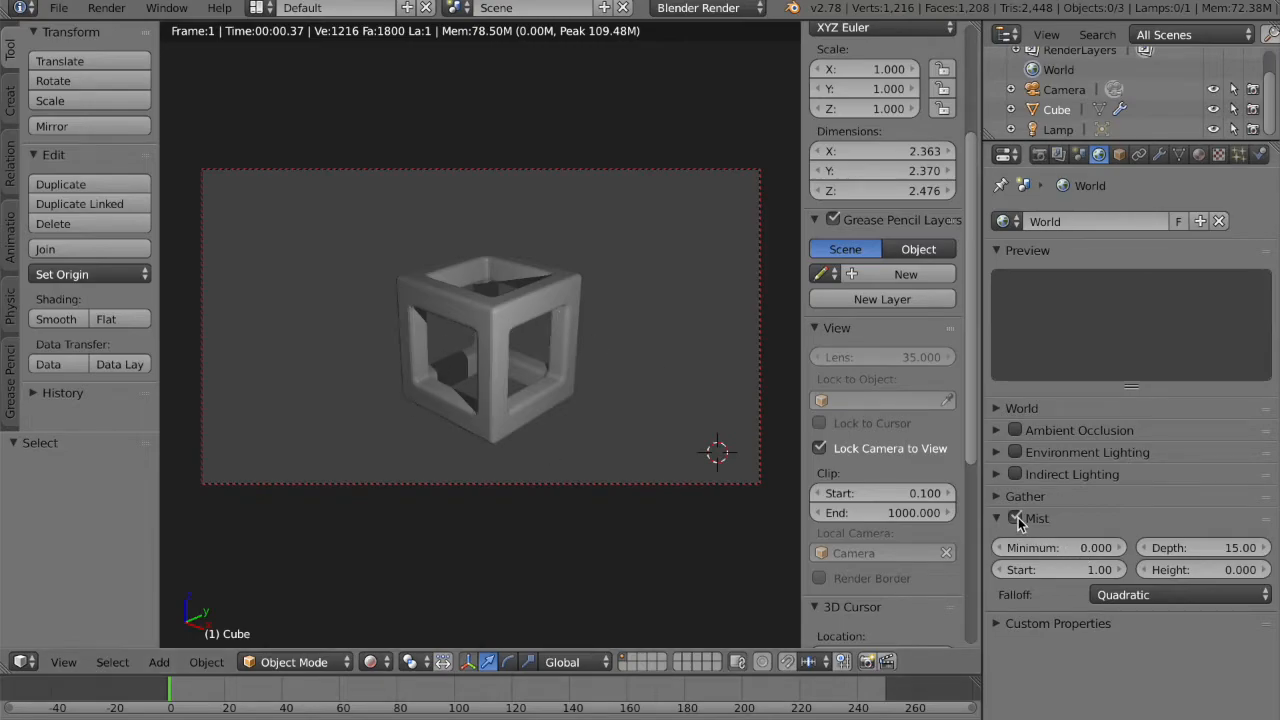
# Disable Mist for the world again
pyautogui.click(1014, 518)
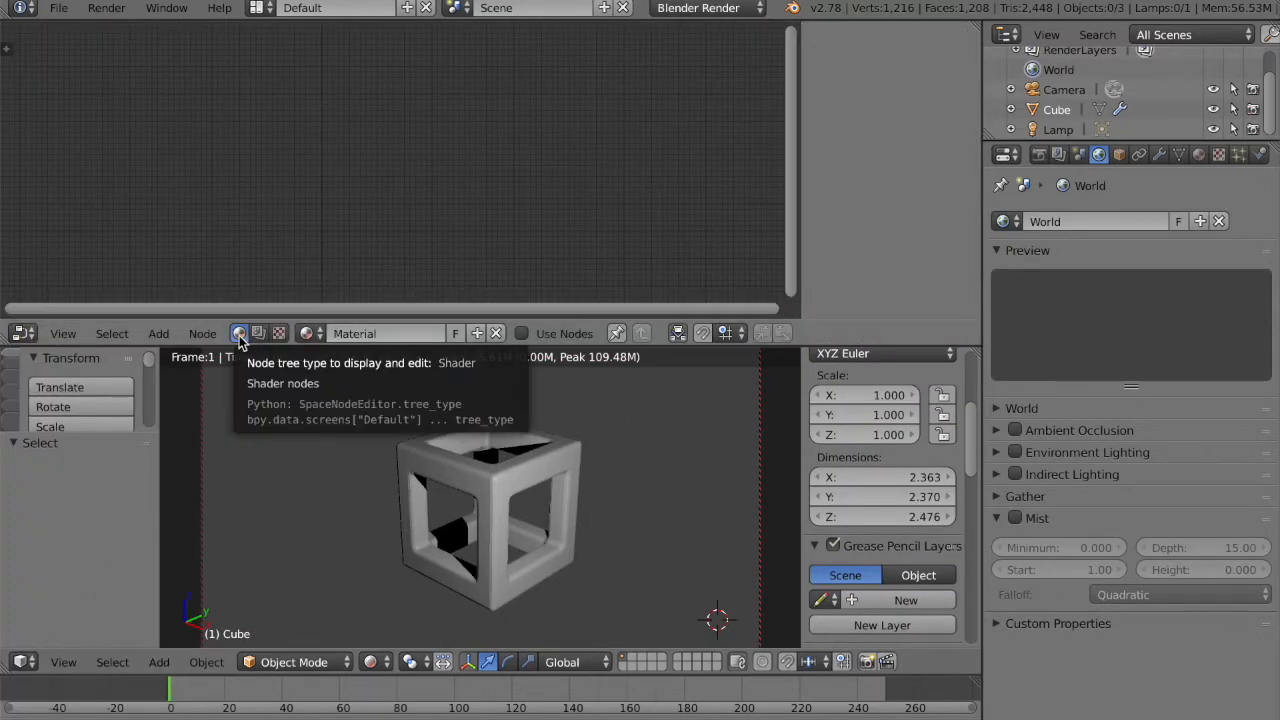
# Switch the node editor to Compositing nodes and render the current frame via Render > Render Image
pyautogui.click(258, 332)
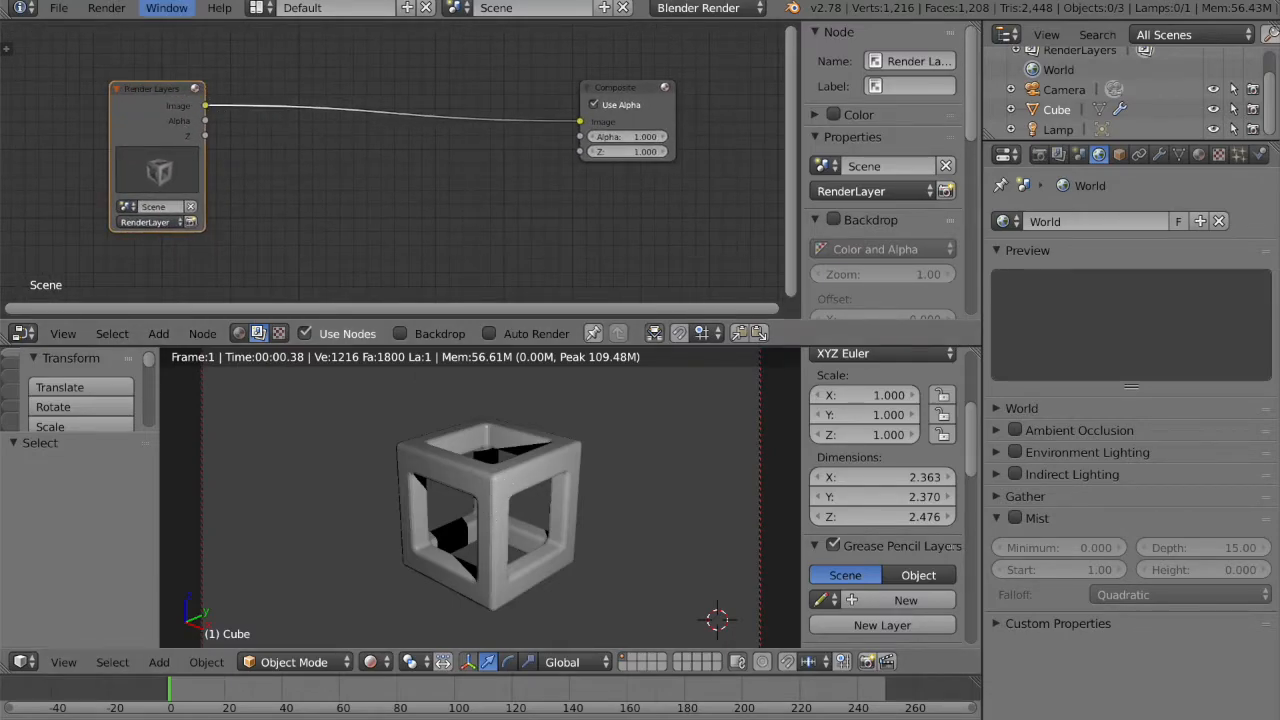
pyautogui.click(106, 8)
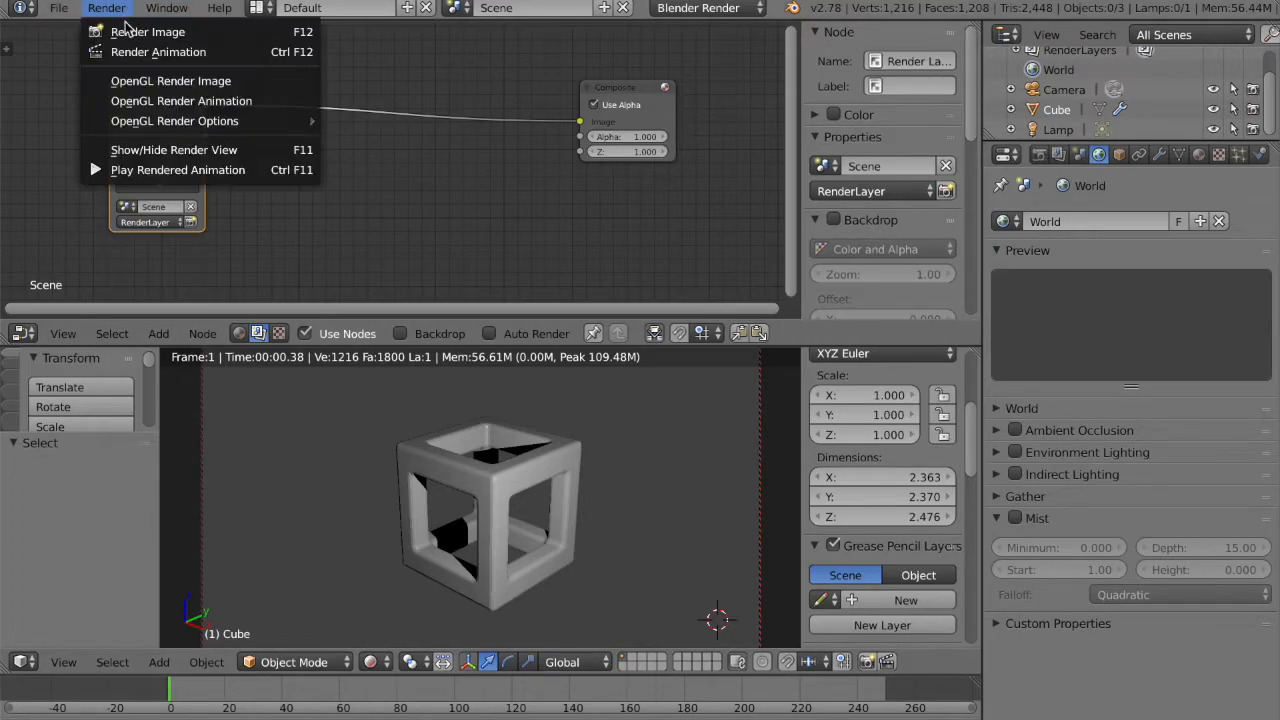
pyautogui.click(148, 32)
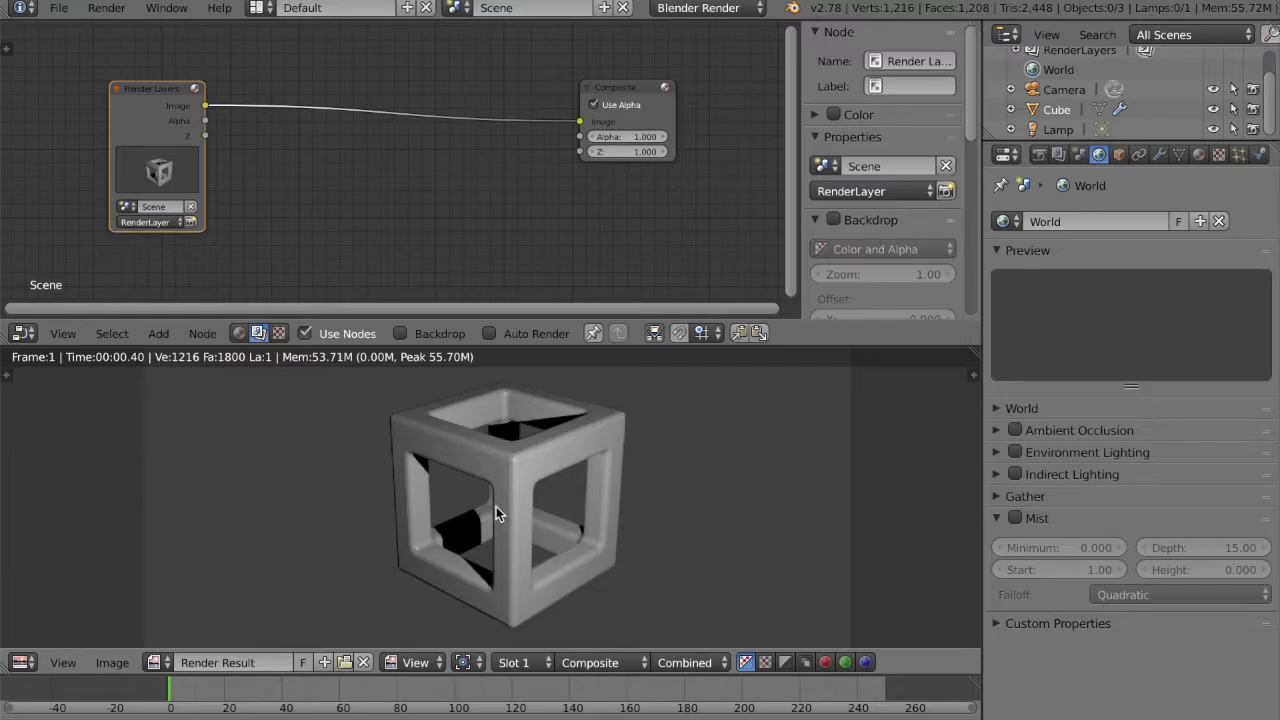
pyautogui.moveTo(548, 540)
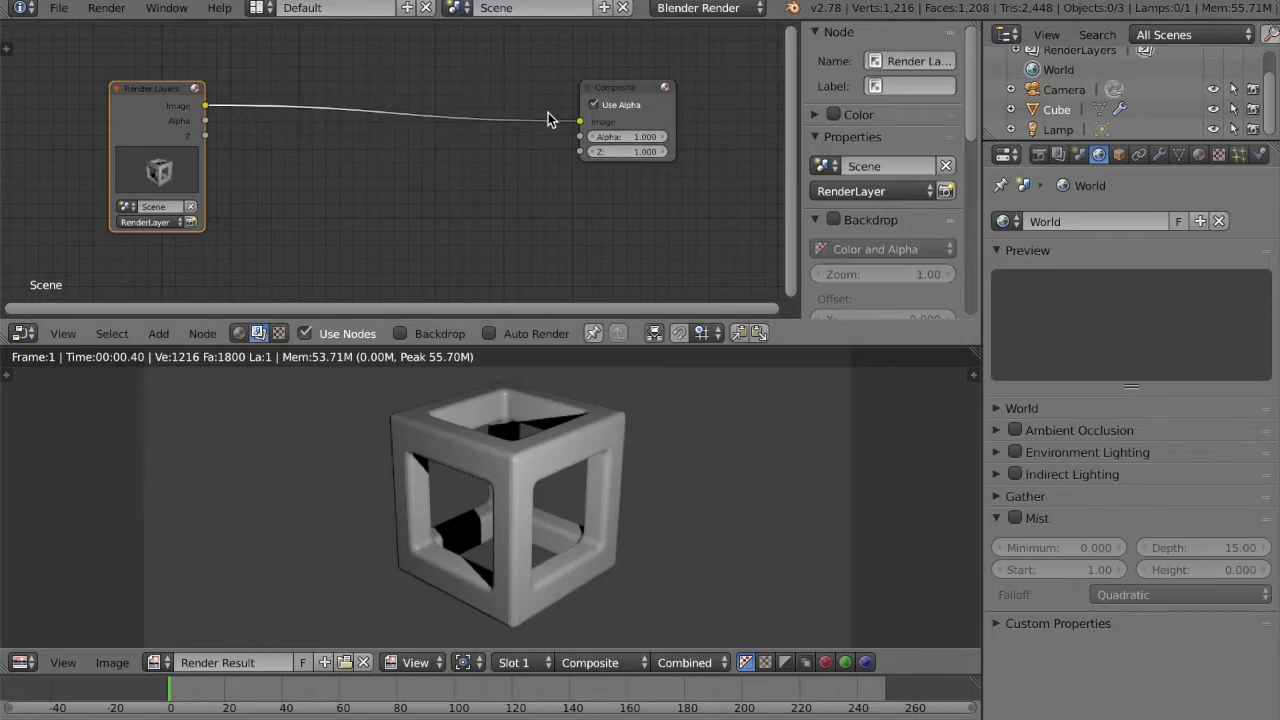
pyautogui.moveTo(564, 124)
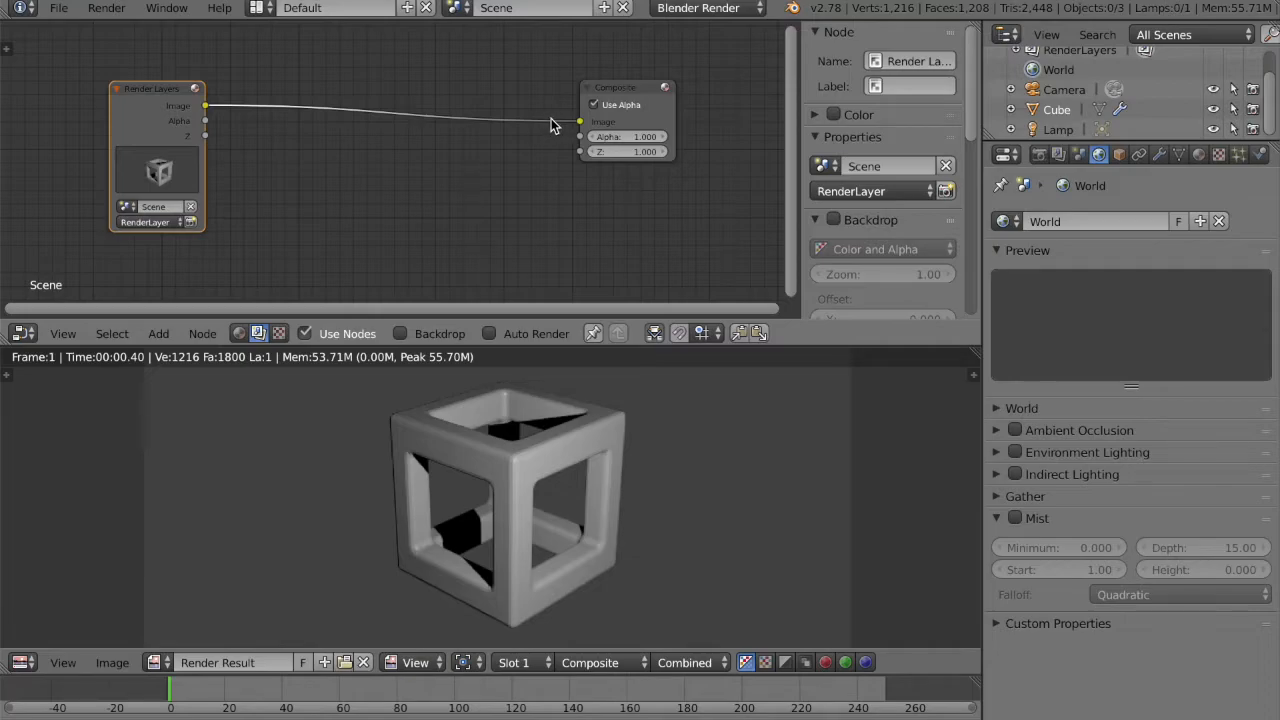
pyautogui.moveTo(458, 424)
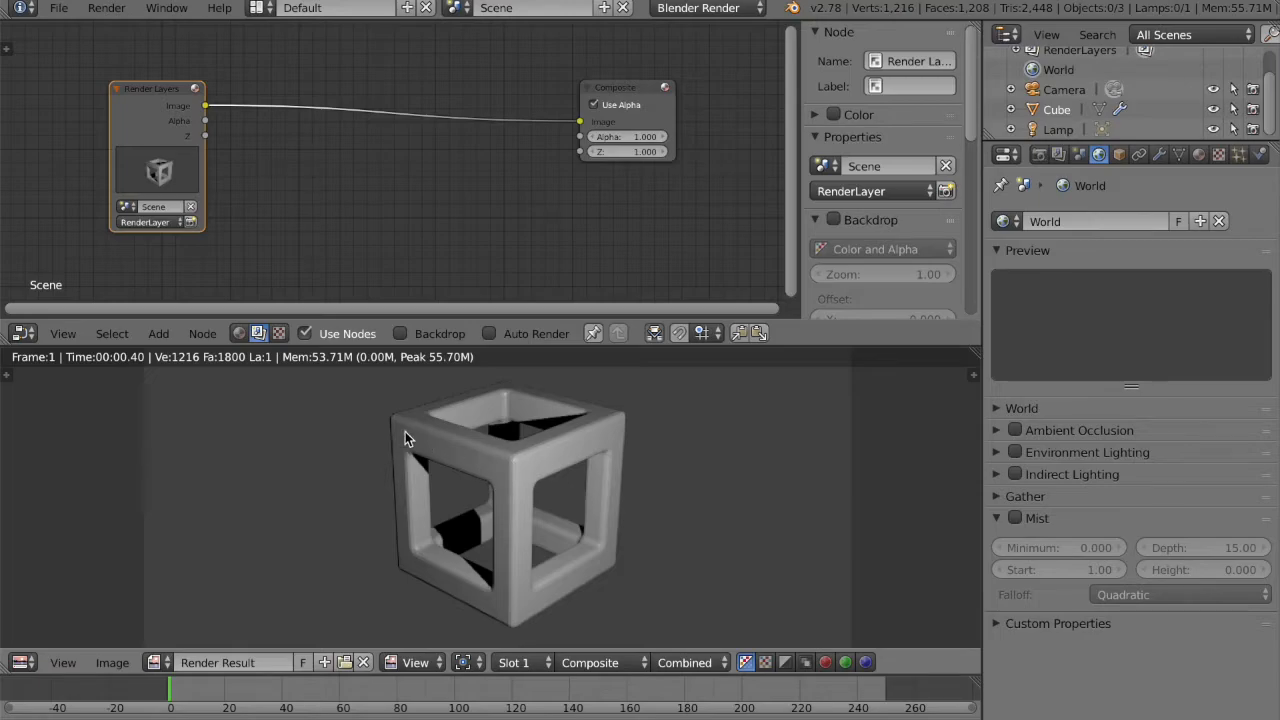
pyautogui.moveTo(364, 410)
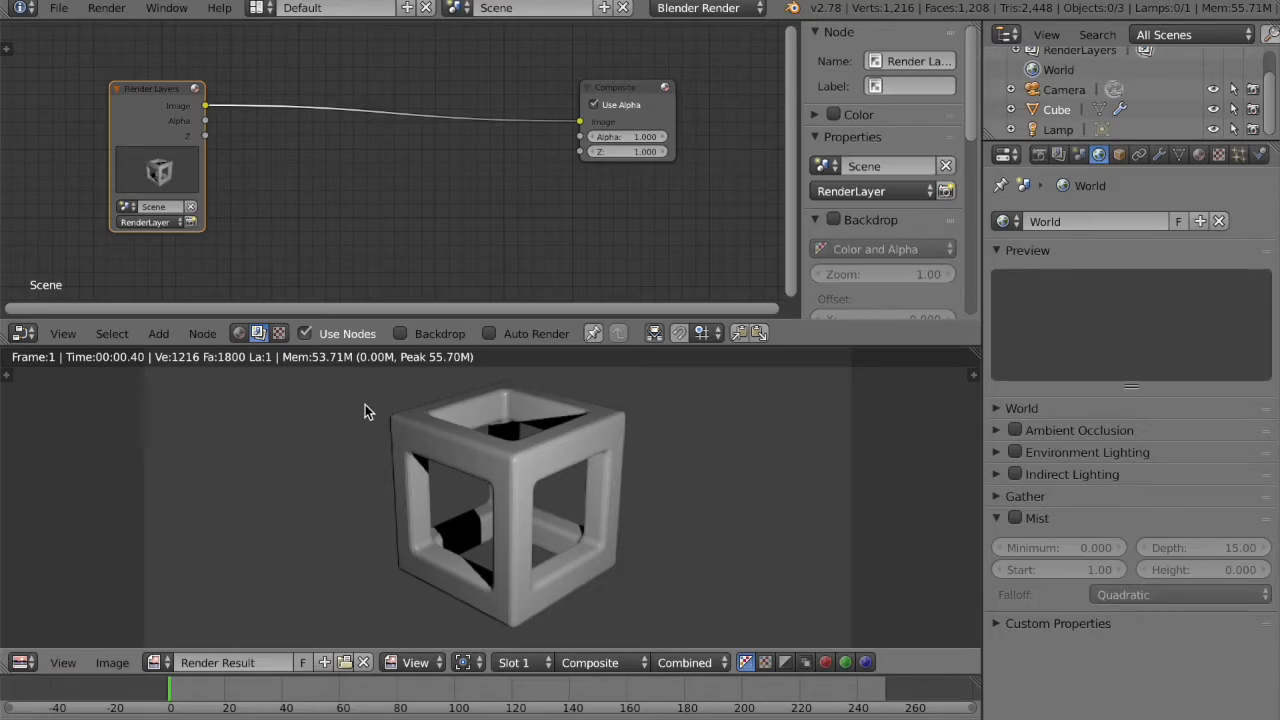
pyautogui.moveTo(584, 128)
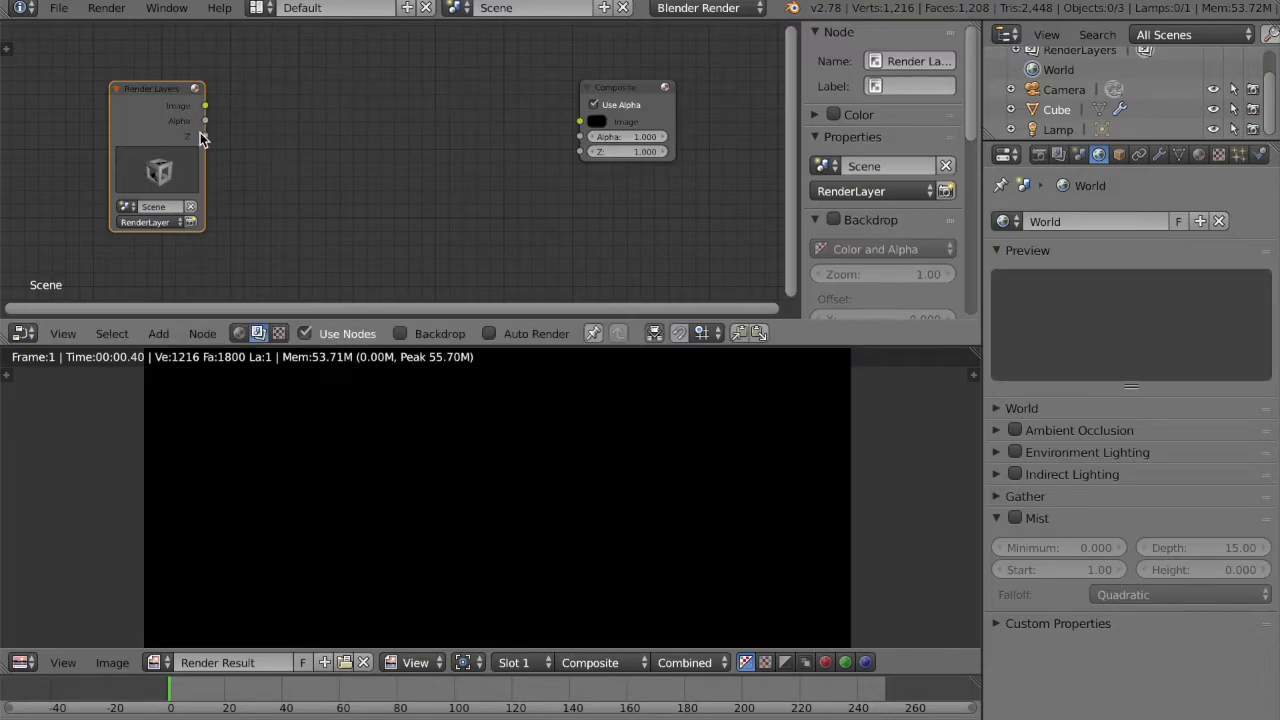
# Link the Render Layers Z socket to the Composite Image input, turning the render solid white
pyautogui.moveTo(204, 104); pyautogui.dragTo(584, 122)
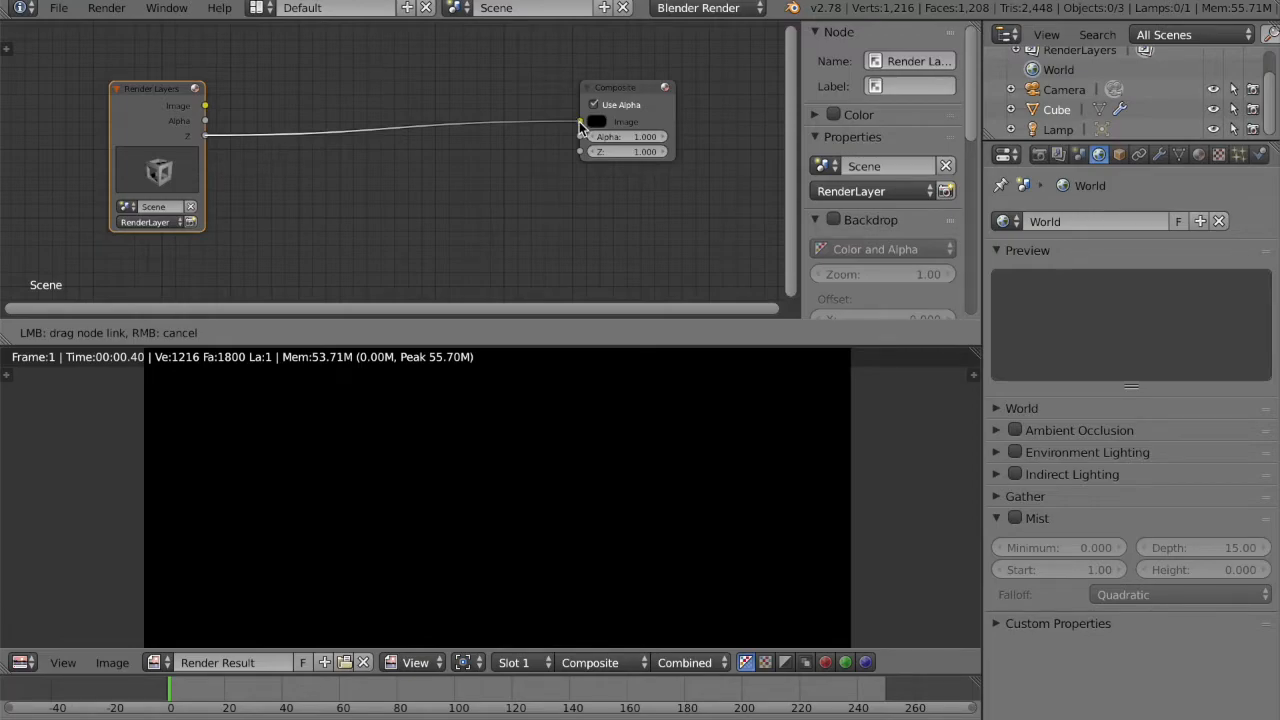
pyautogui.click(580, 122)
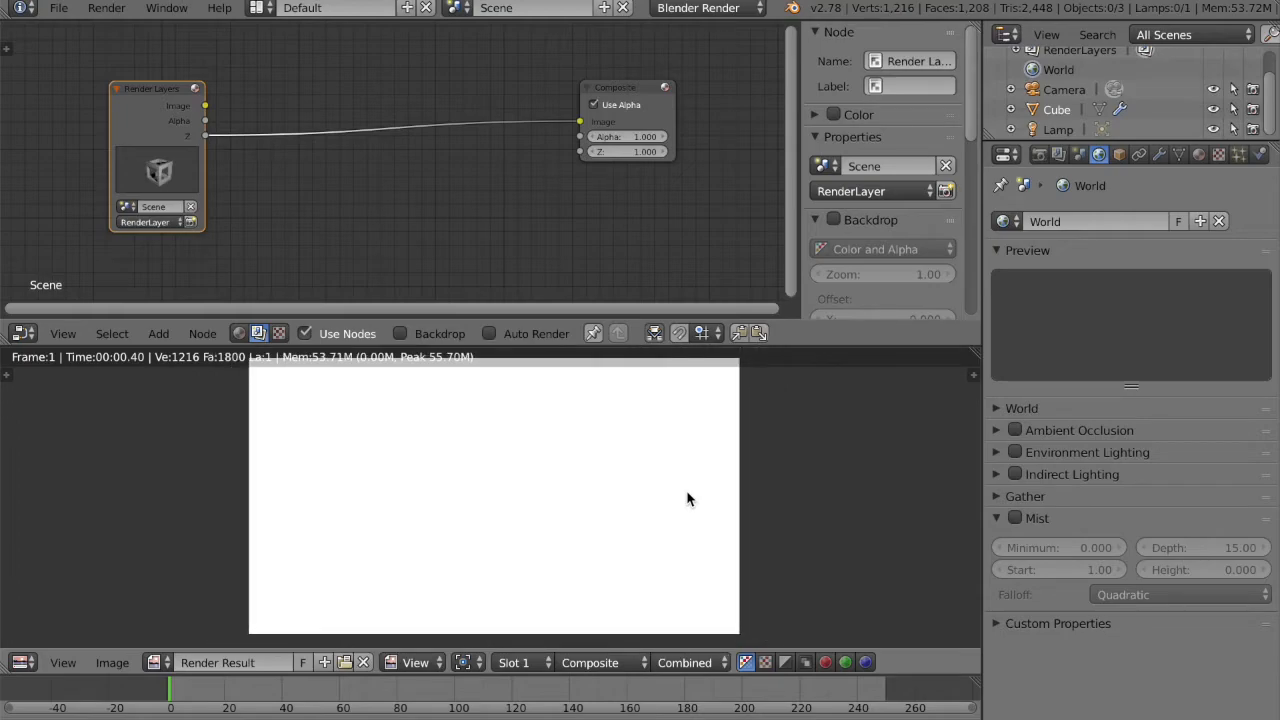
pyautogui.moveTo(568, 456)
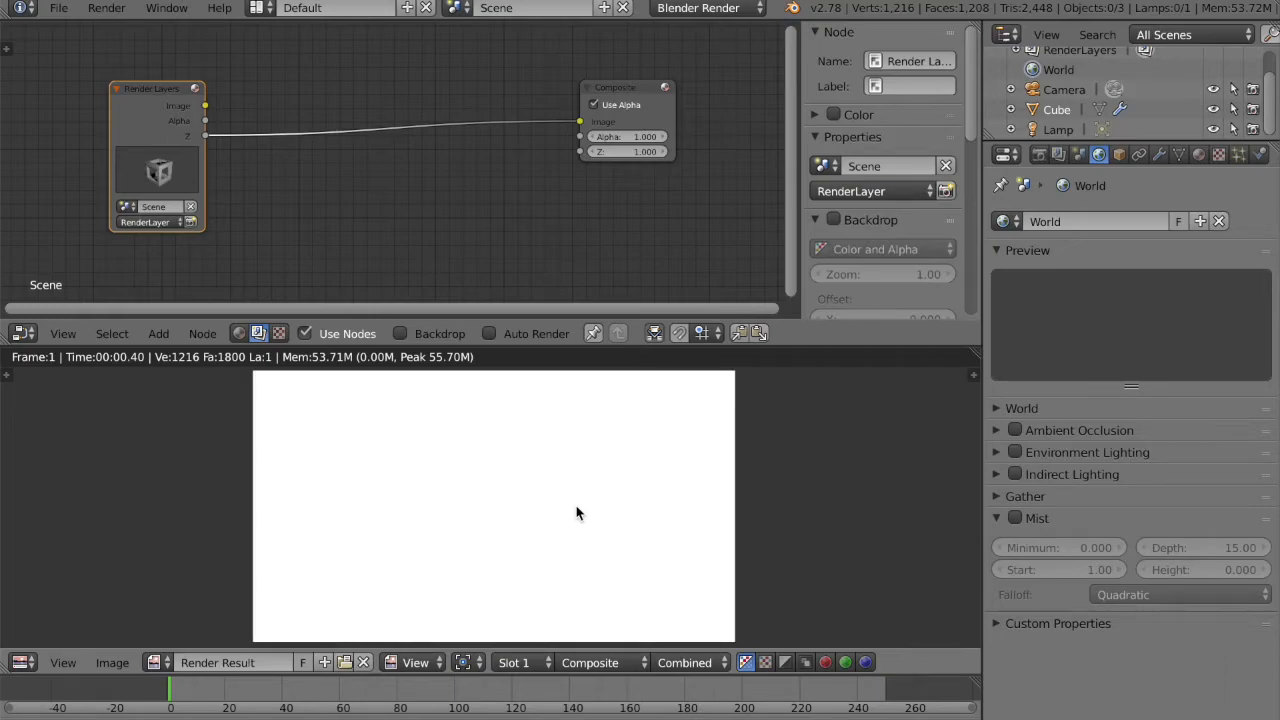
pyautogui.click(158, 332)
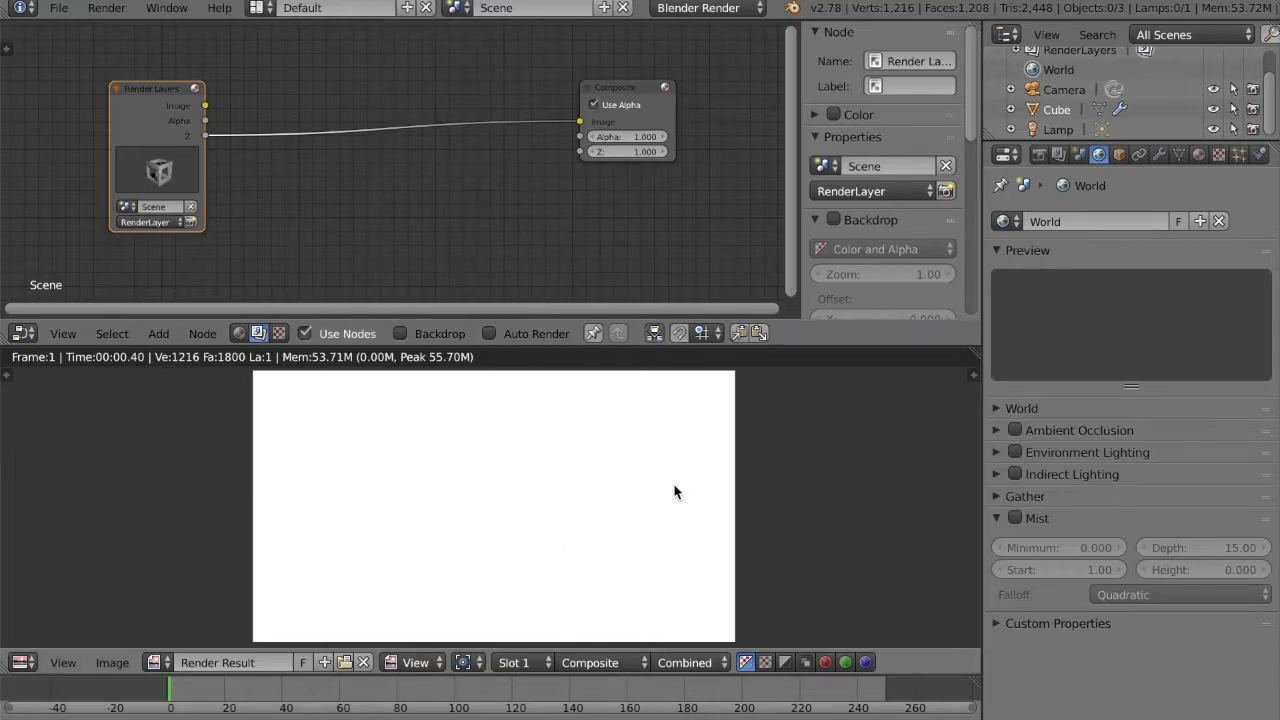
pyautogui.moveTo(600, 520)
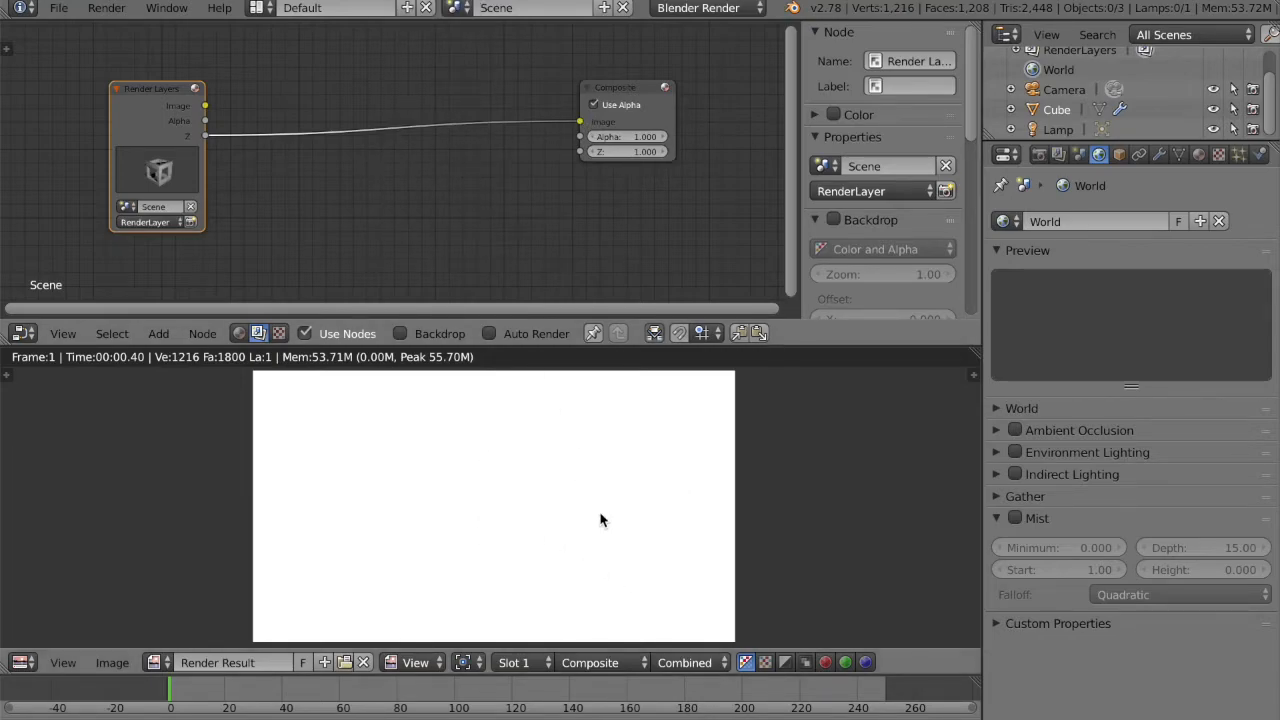
pyautogui.moveTo(612, 492)
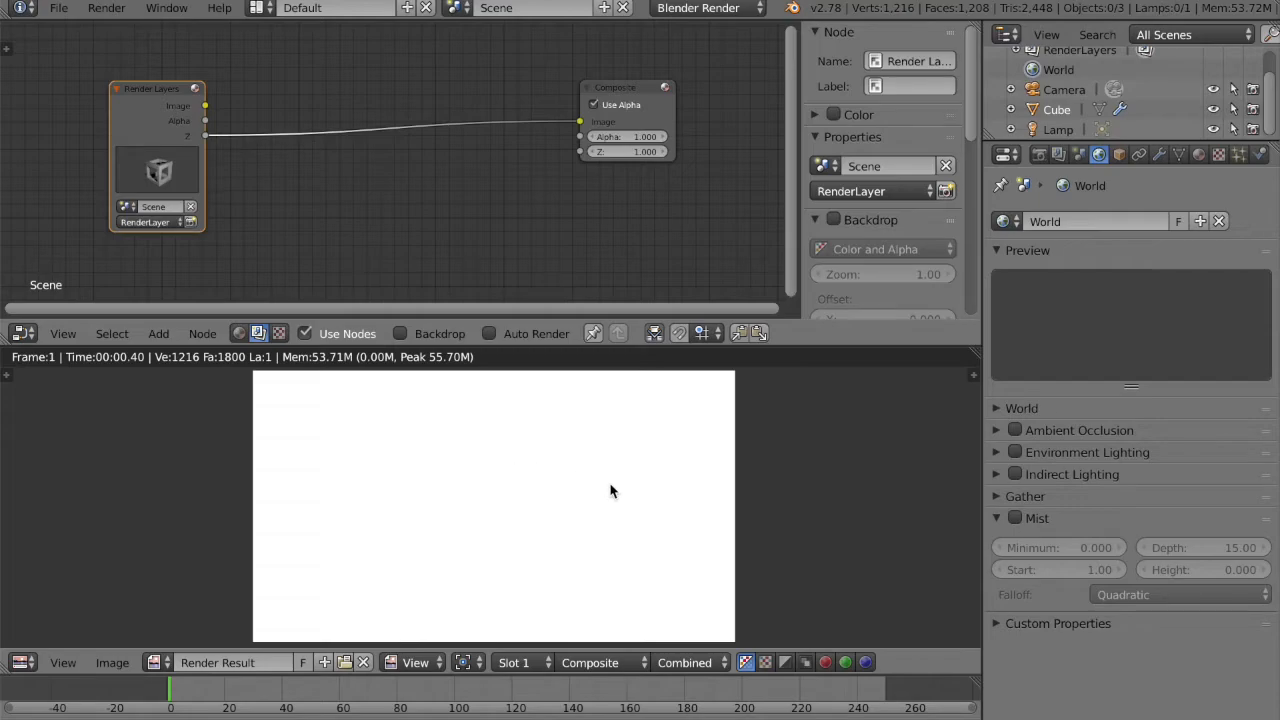
pyautogui.moveTo(584, 534)
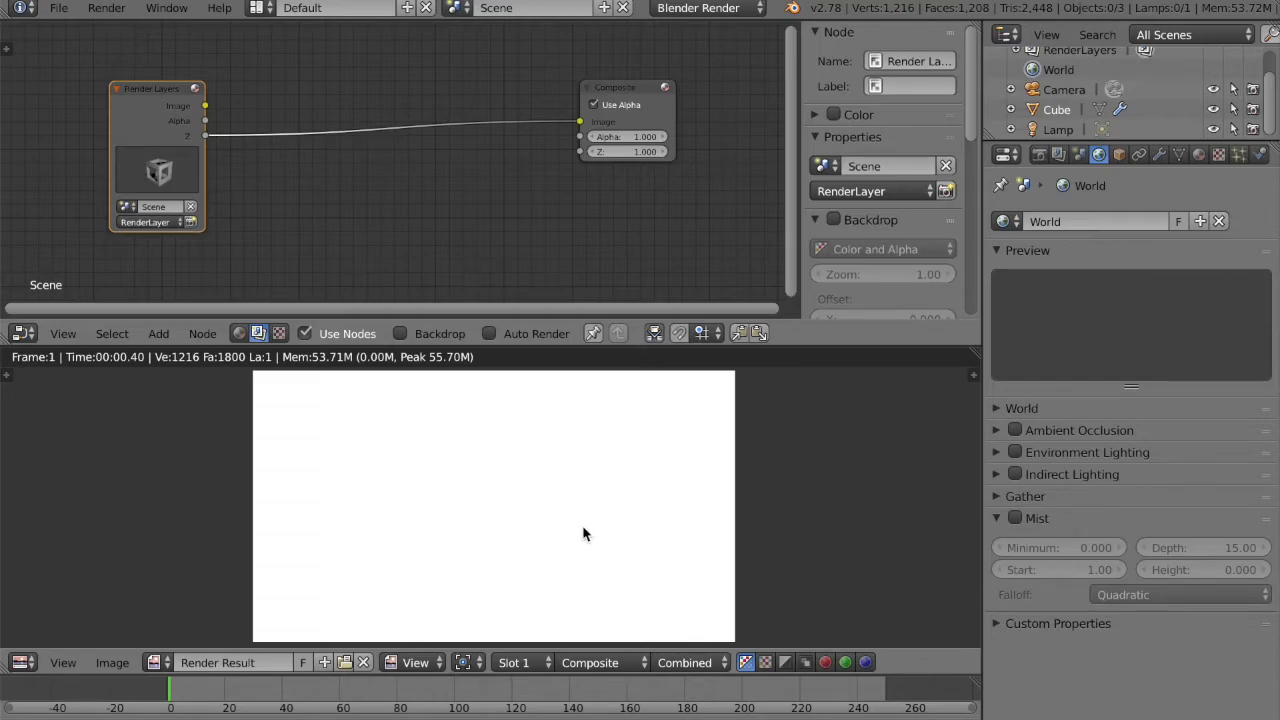
pyautogui.moveTo(420, 180)
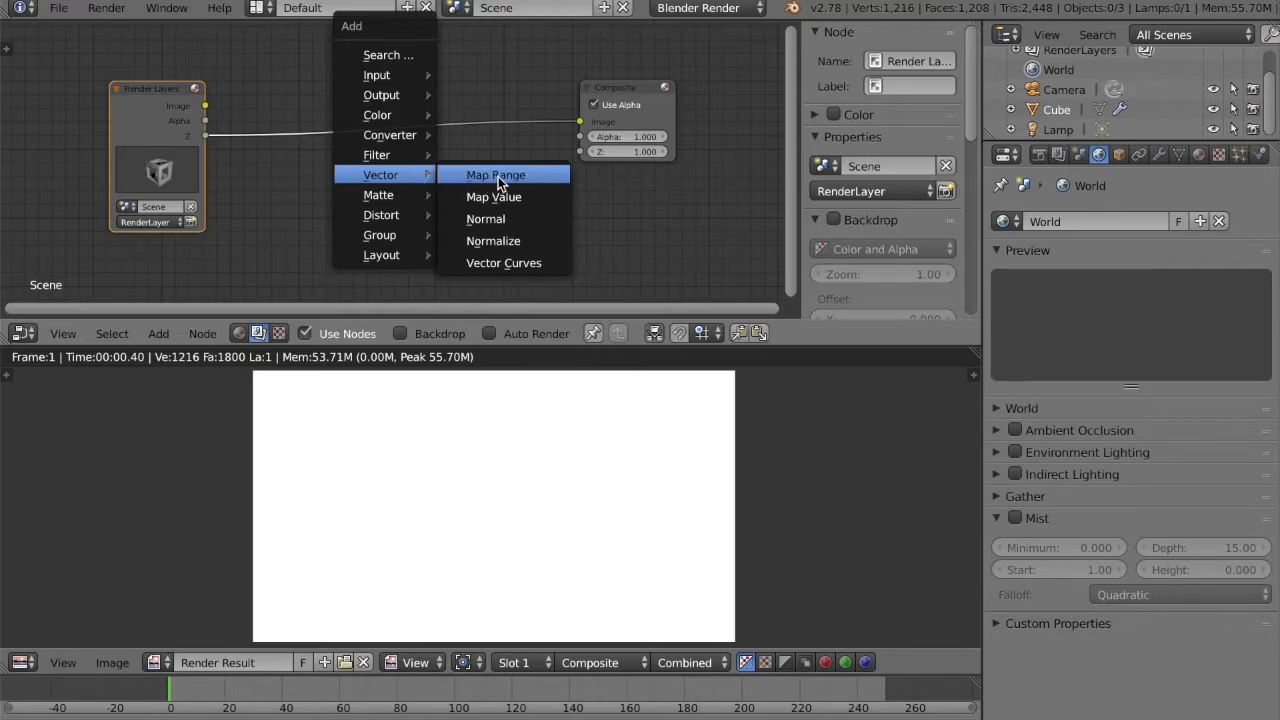
# Insert a Map Range node between Z and Composite with From Min 9.2 and From Max 20
pyautogui.click(496, 174)
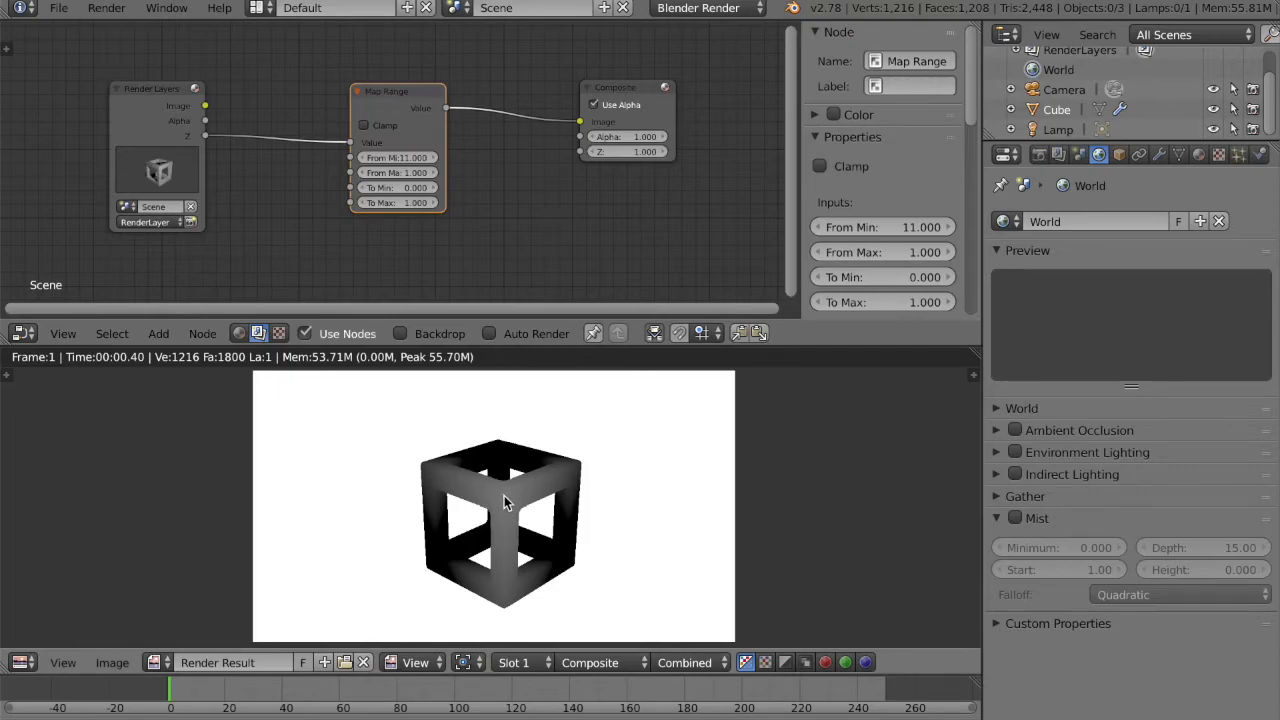
pyautogui.moveTo(520, 496)
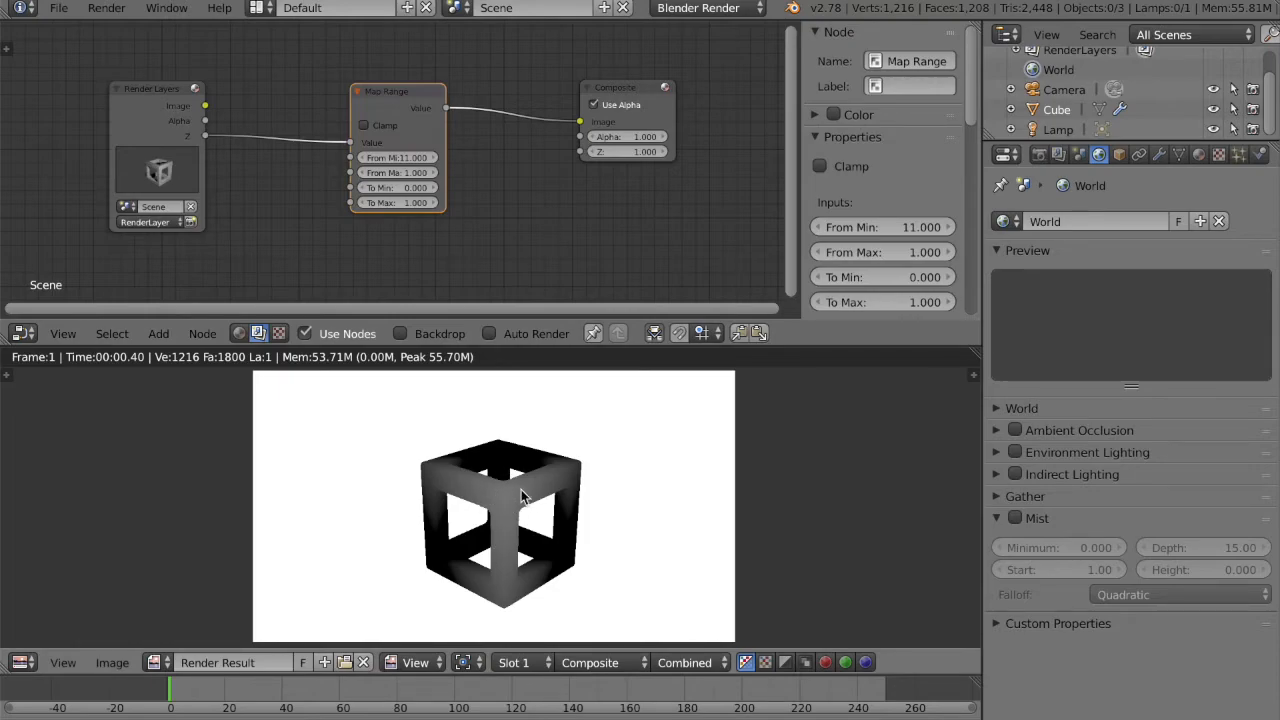
pyautogui.moveTo(462, 484)
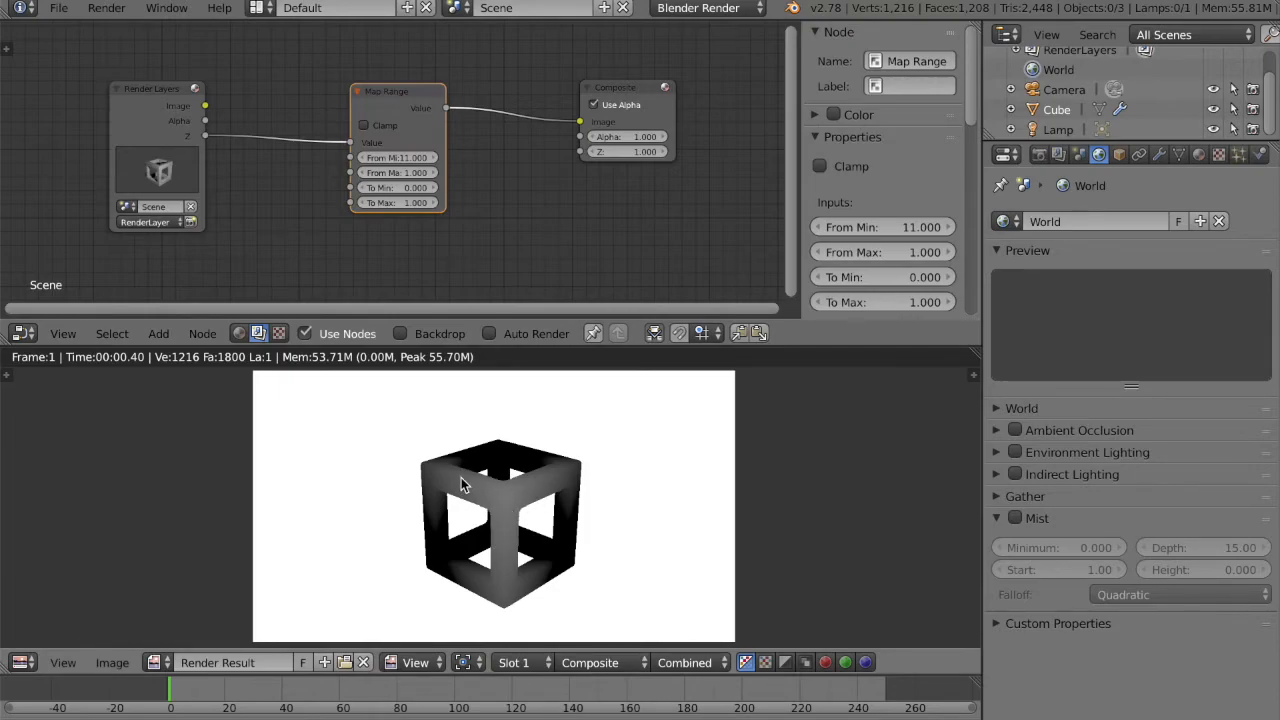
pyautogui.moveTo(524, 508)
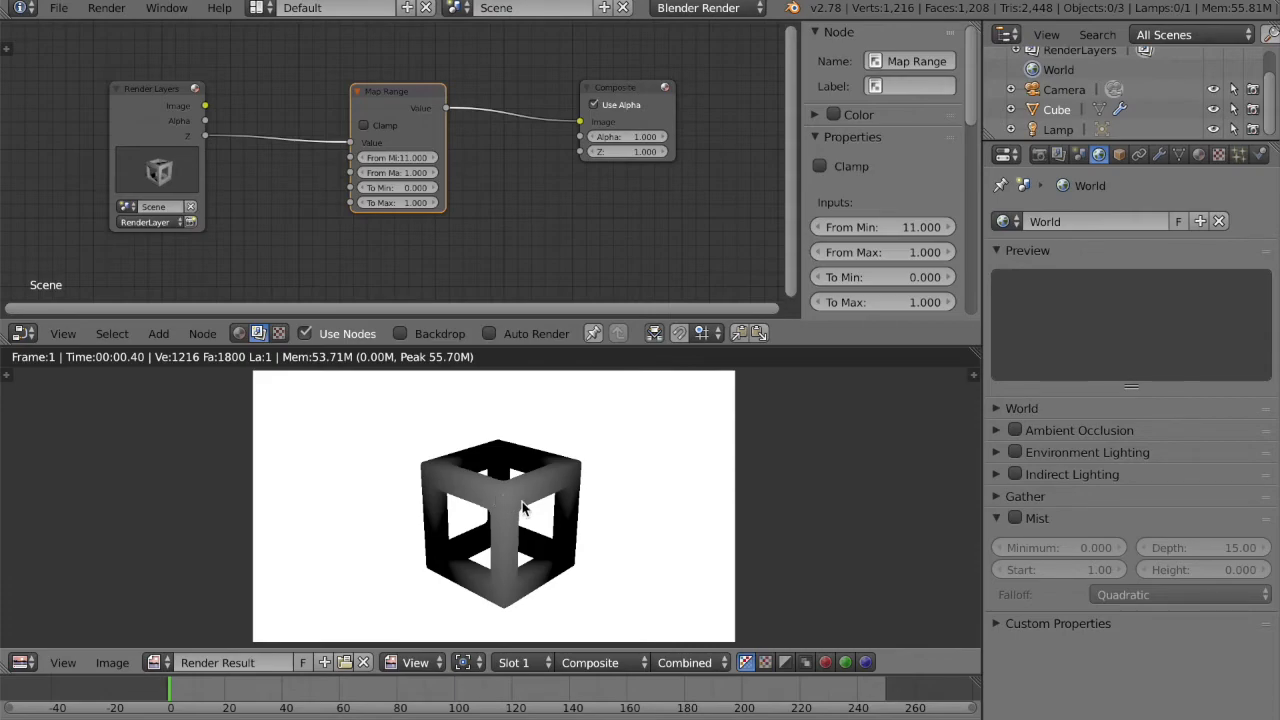
pyautogui.moveTo(516, 458)
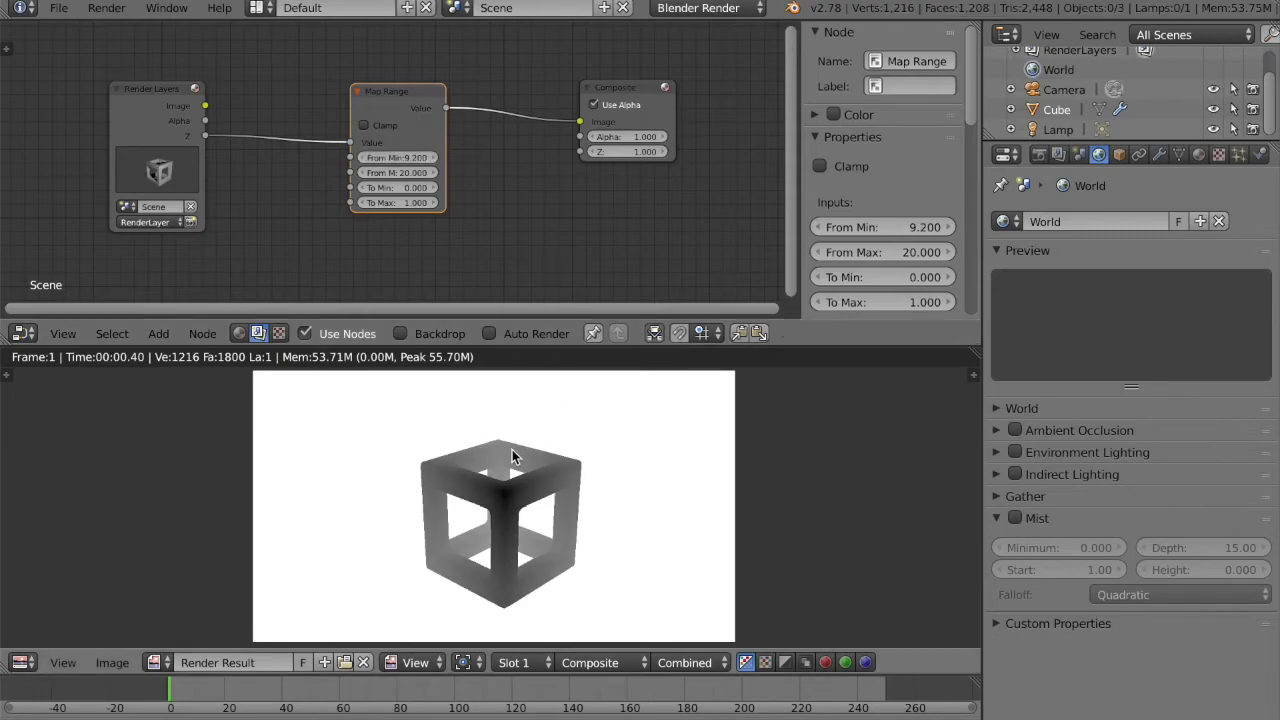
pyautogui.moveTo(500, 452)
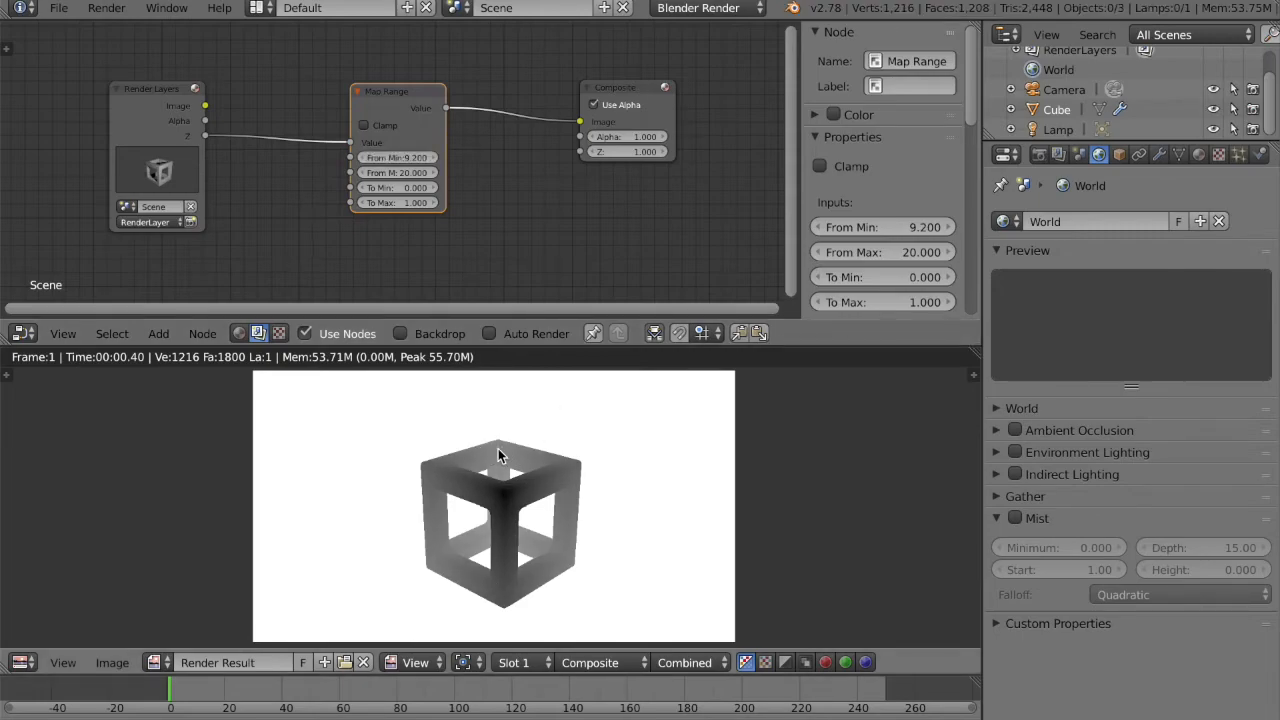
pyautogui.moveTo(532, 502)
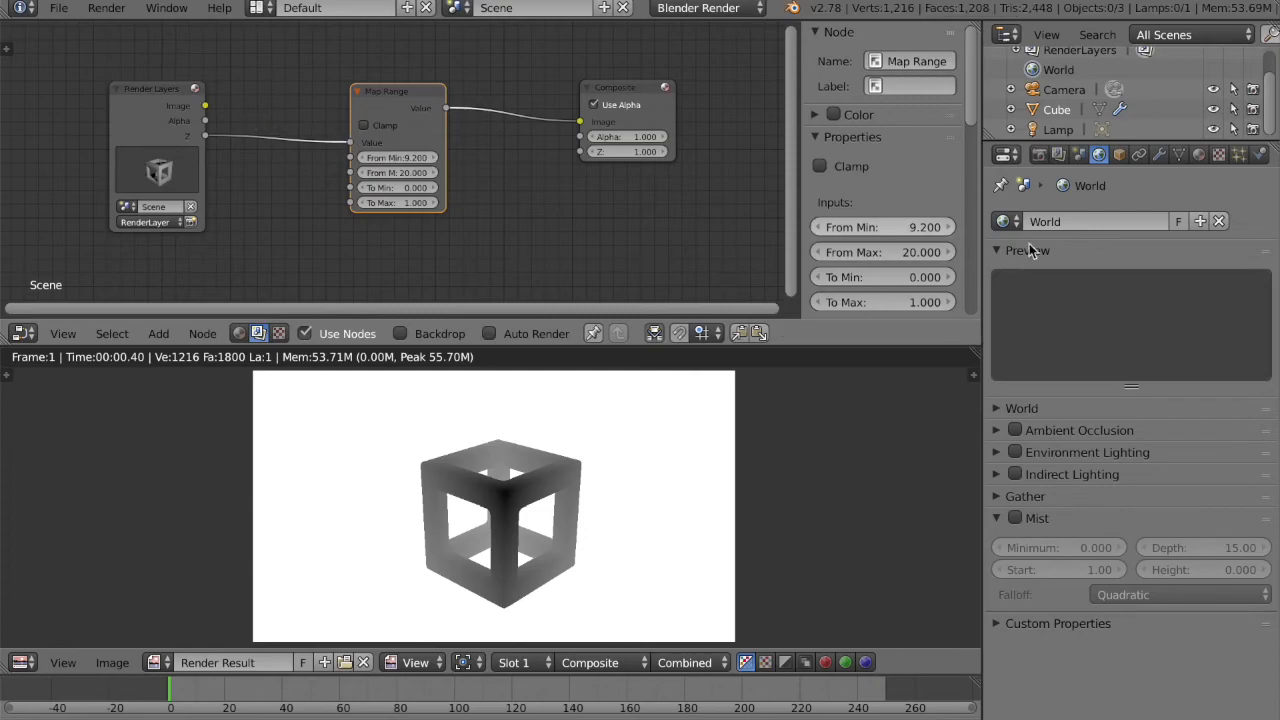
pyautogui.moveTo(560, 482)
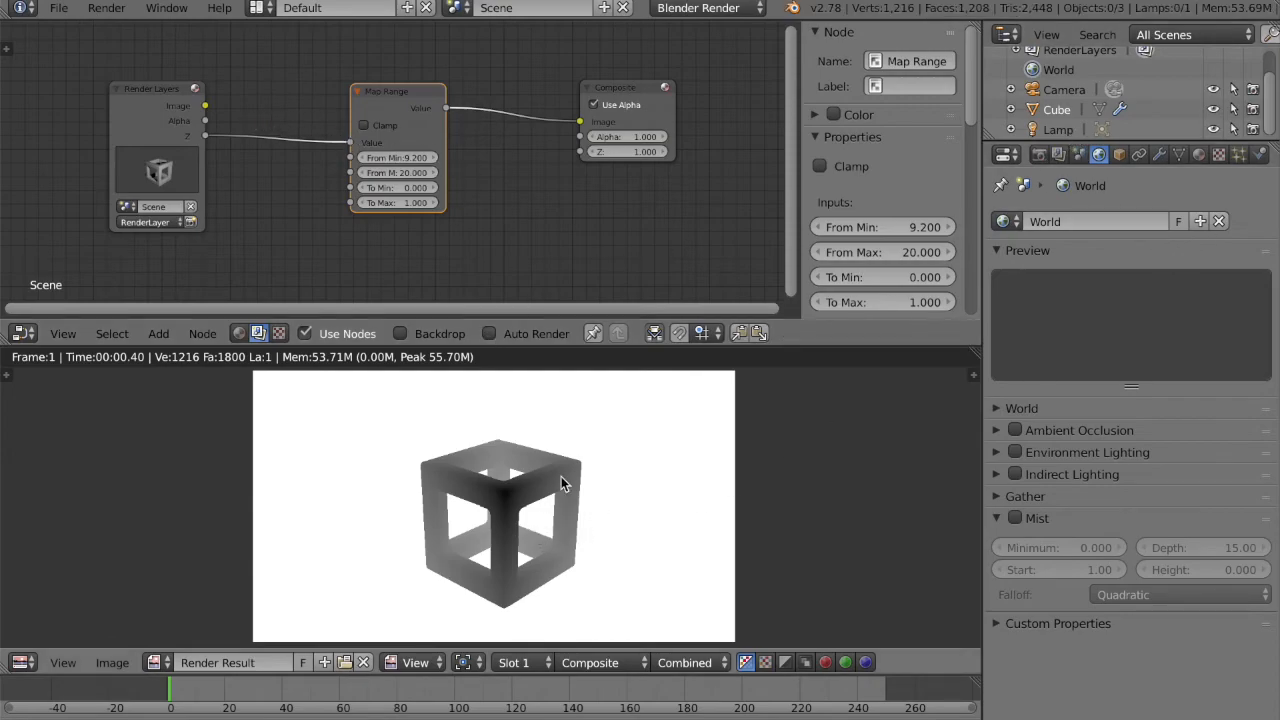
pyautogui.moveTo(538, 504)
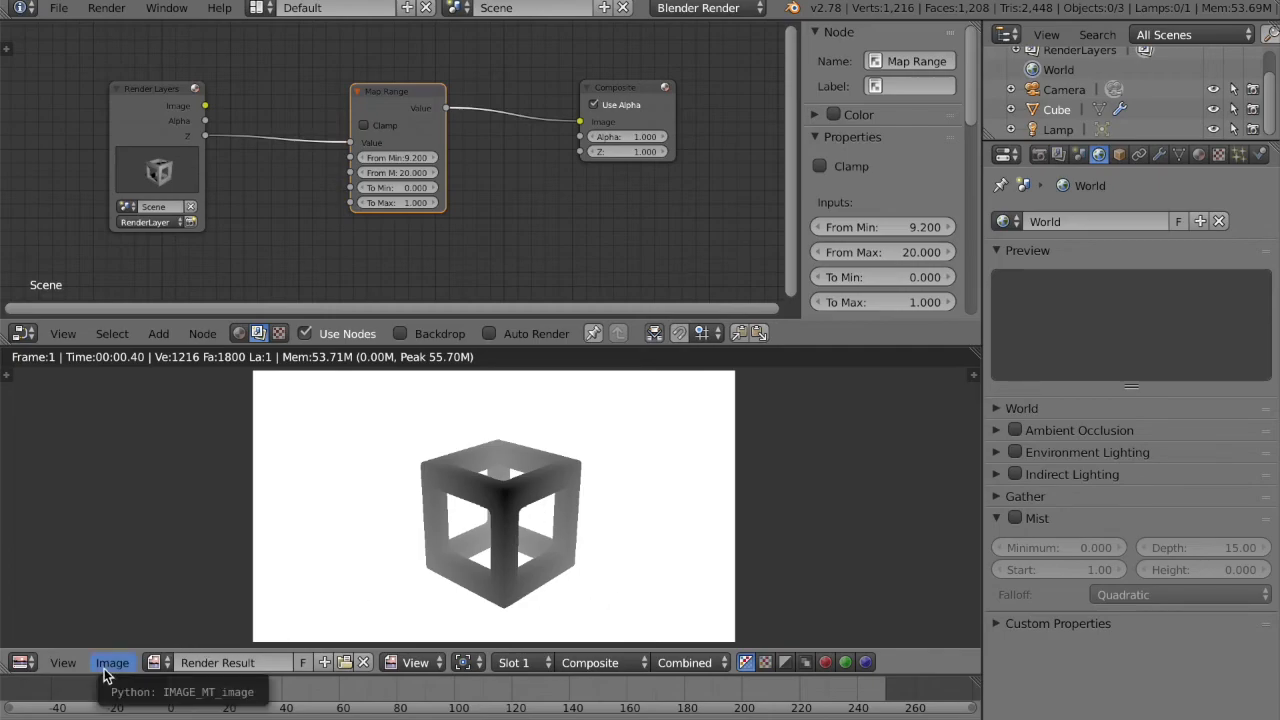
pyautogui.click(112, 662)
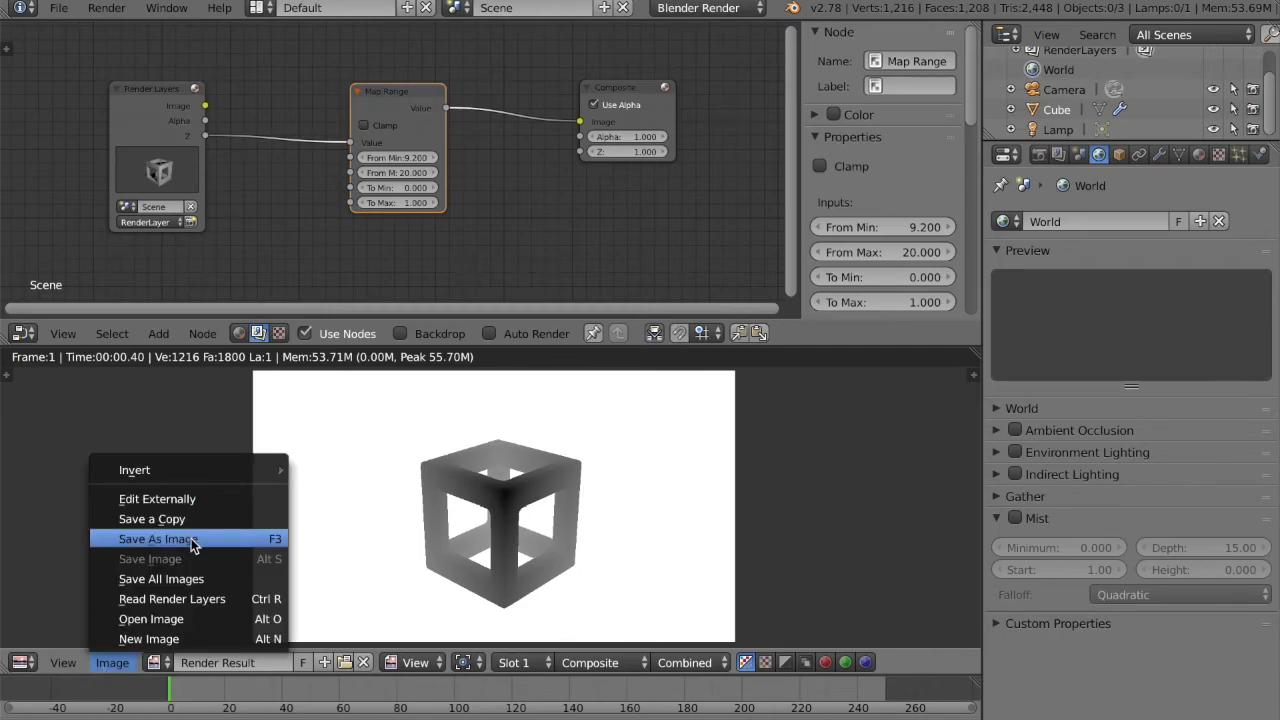
pyautogui.click(156, 538)
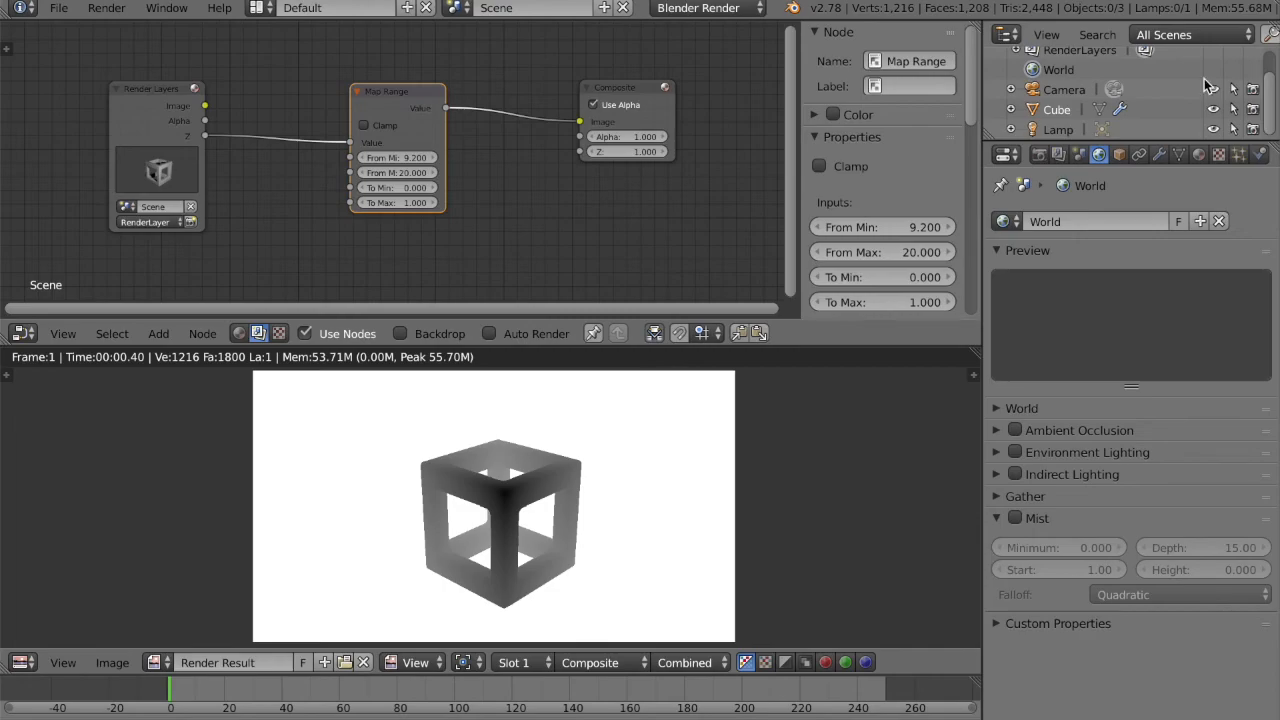
pyautogui.moveTo(780, 524)
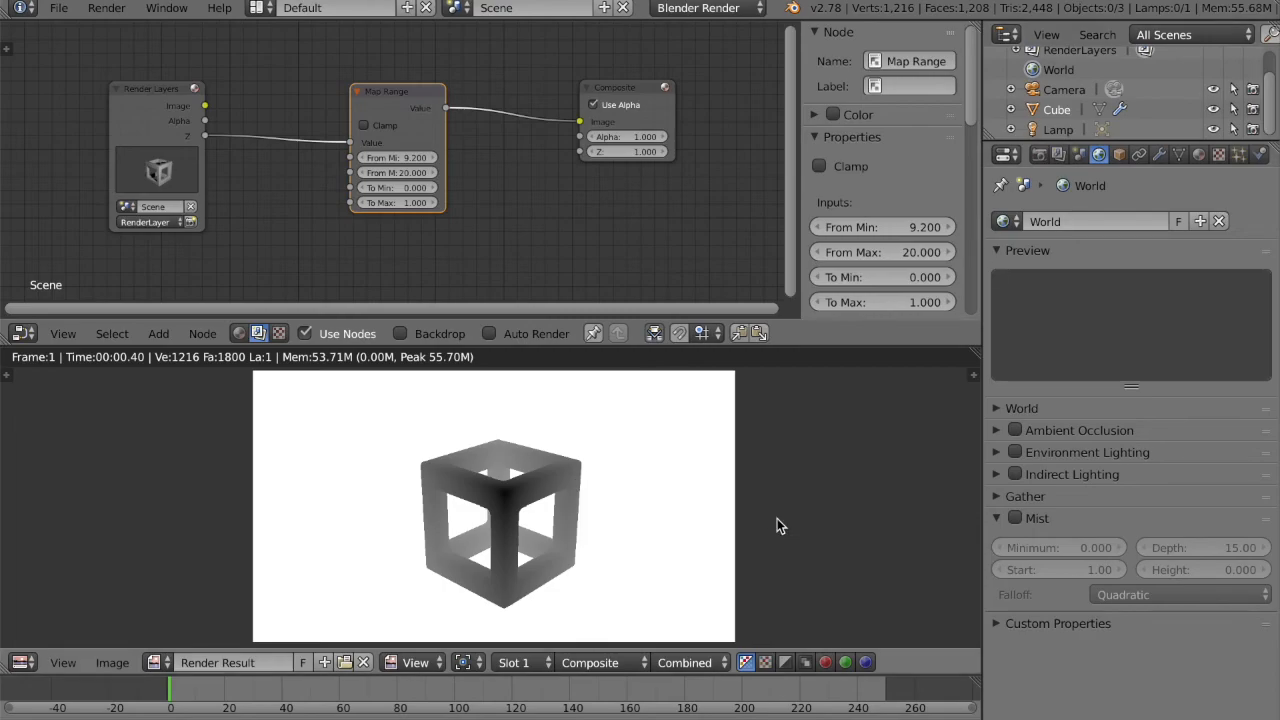
pyautogui.moveTo(750, 456)
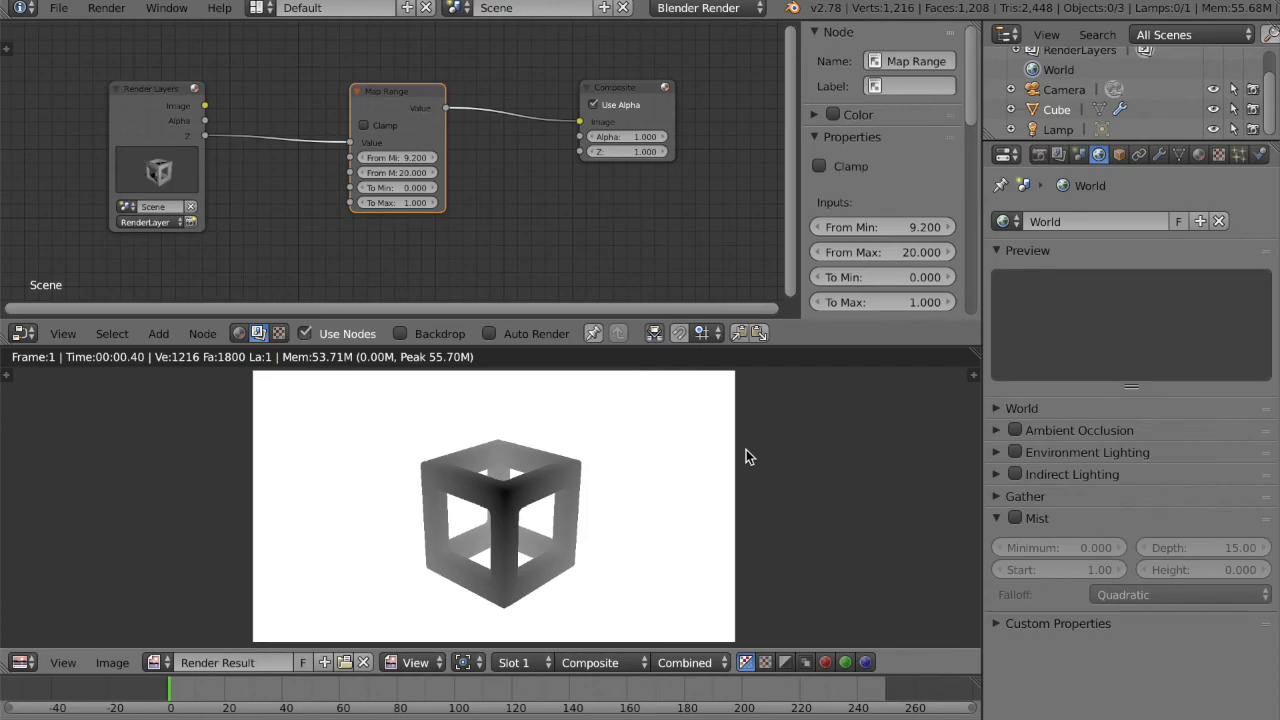
pyautogui.moveTo(696, 500)
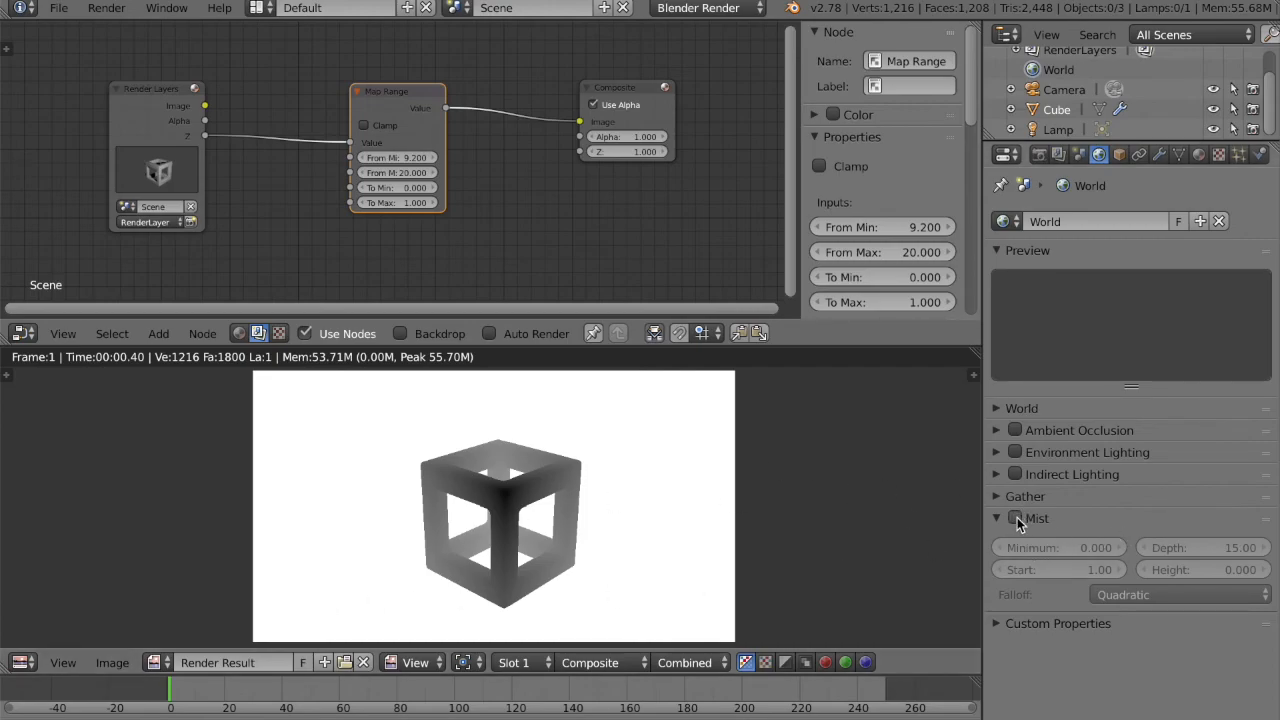
pyautogui.moveTo(728, 480)
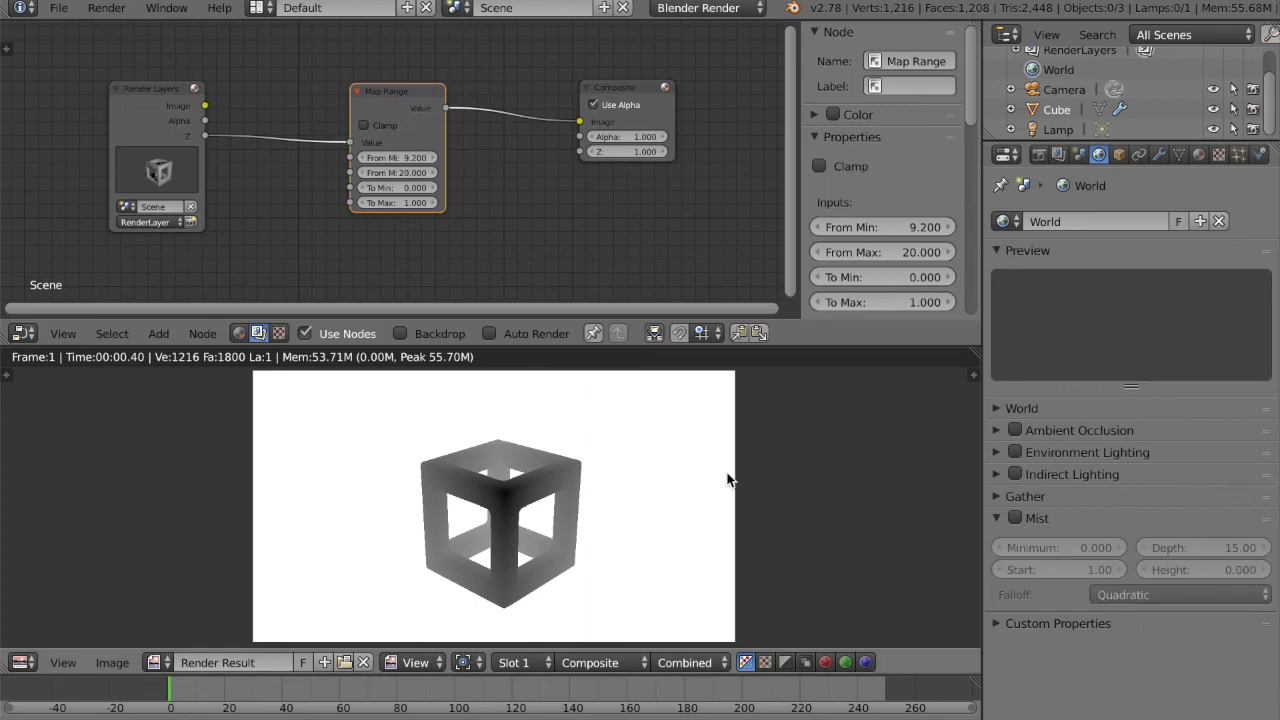
pyautogui.moveTo(750, 456)
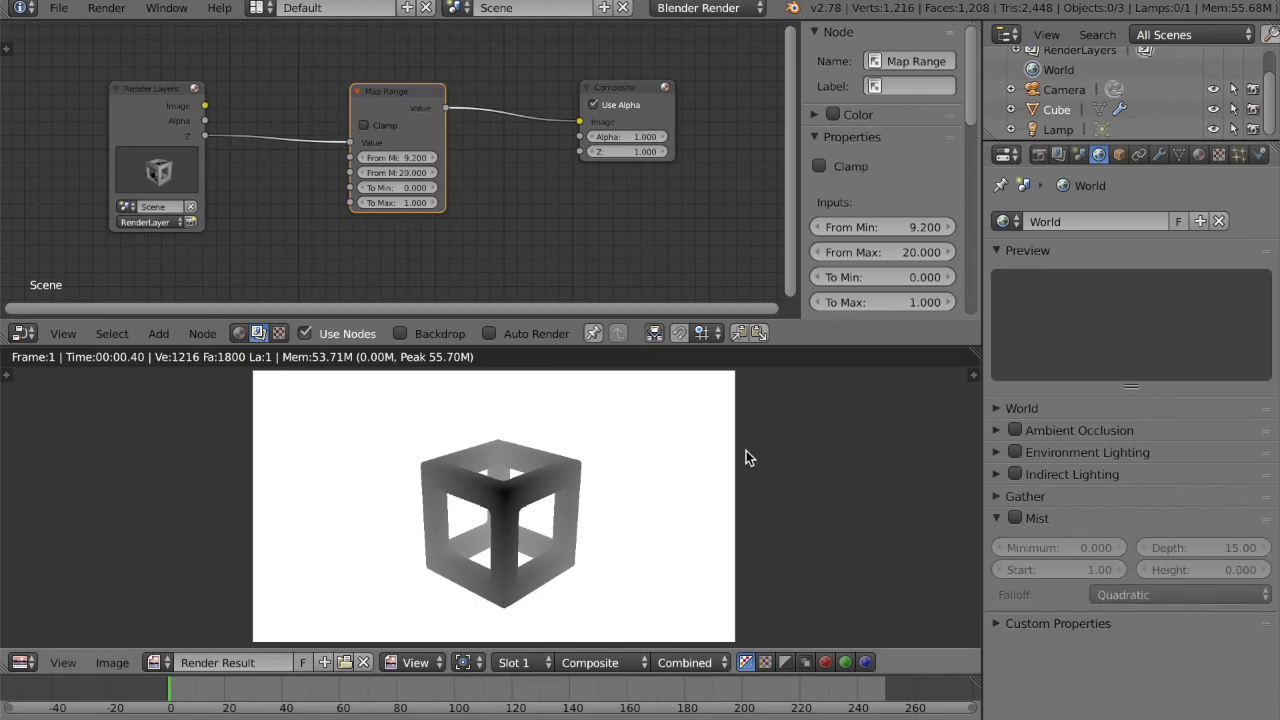